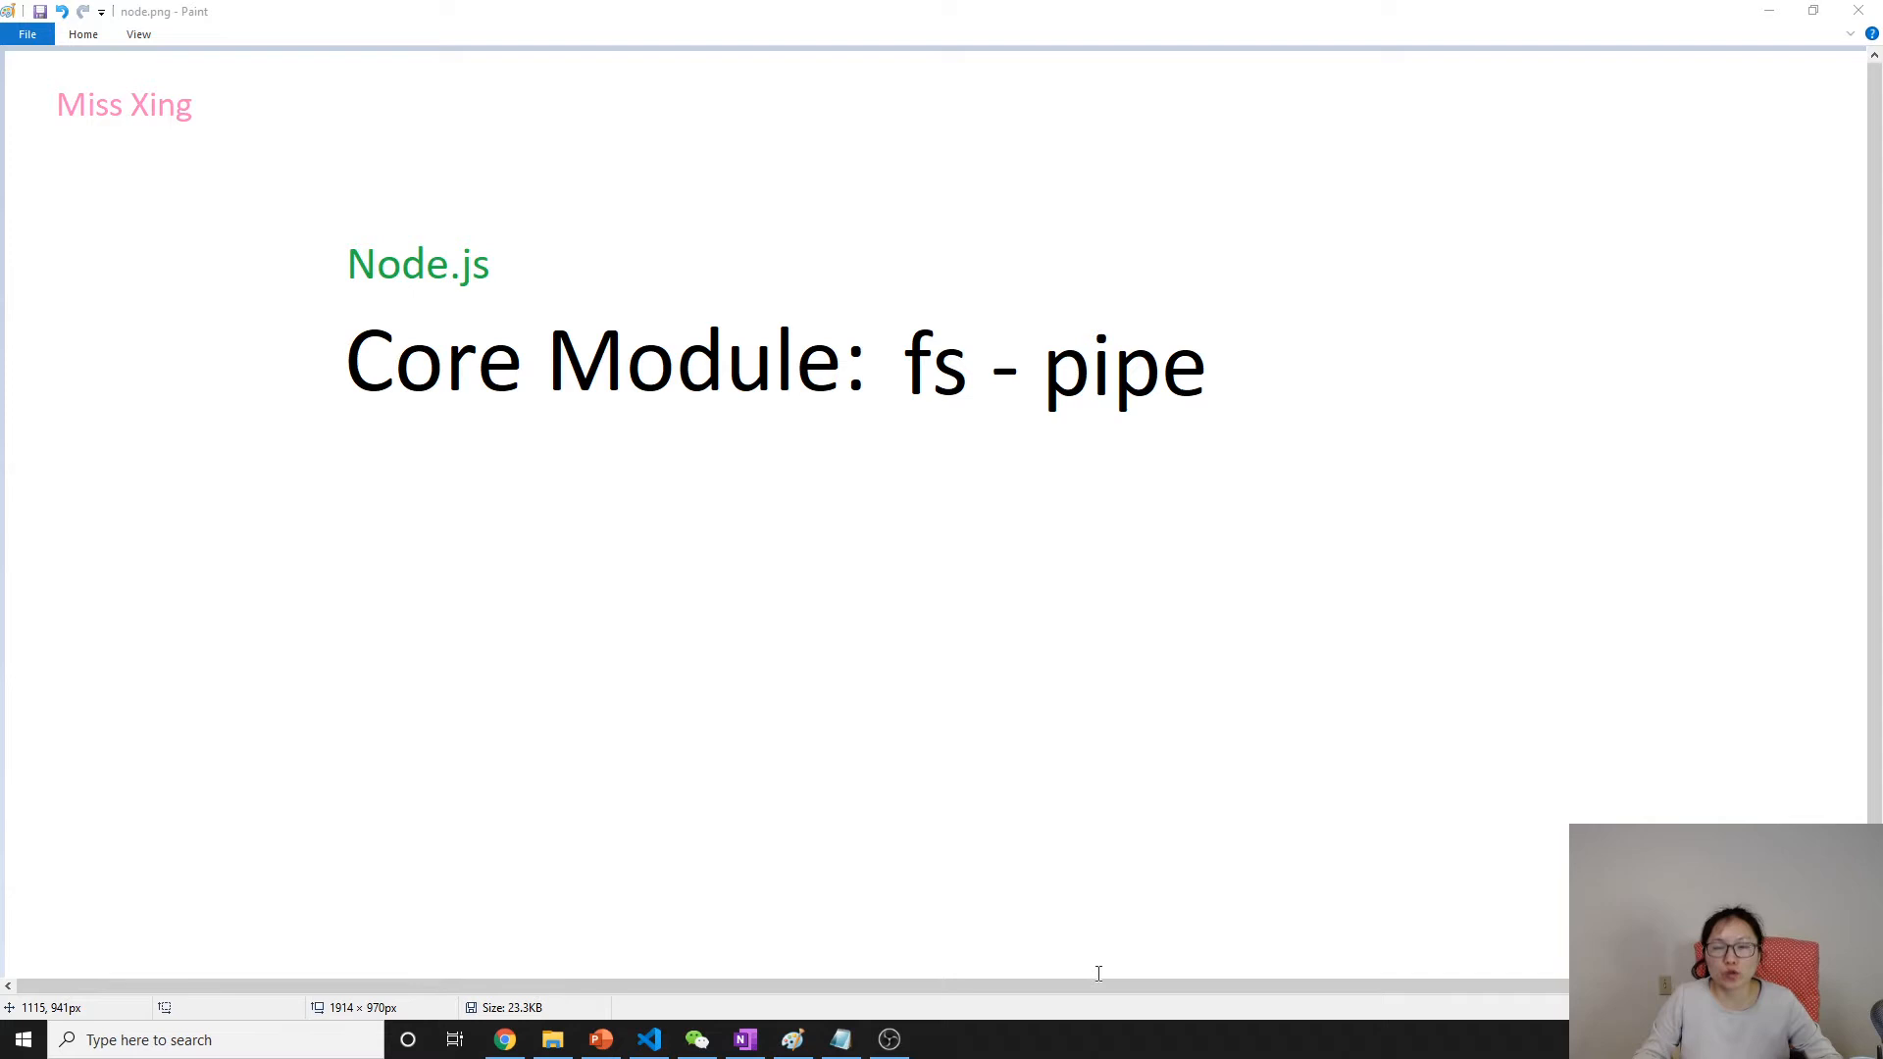
pyautogui.moveTo(706, 855)
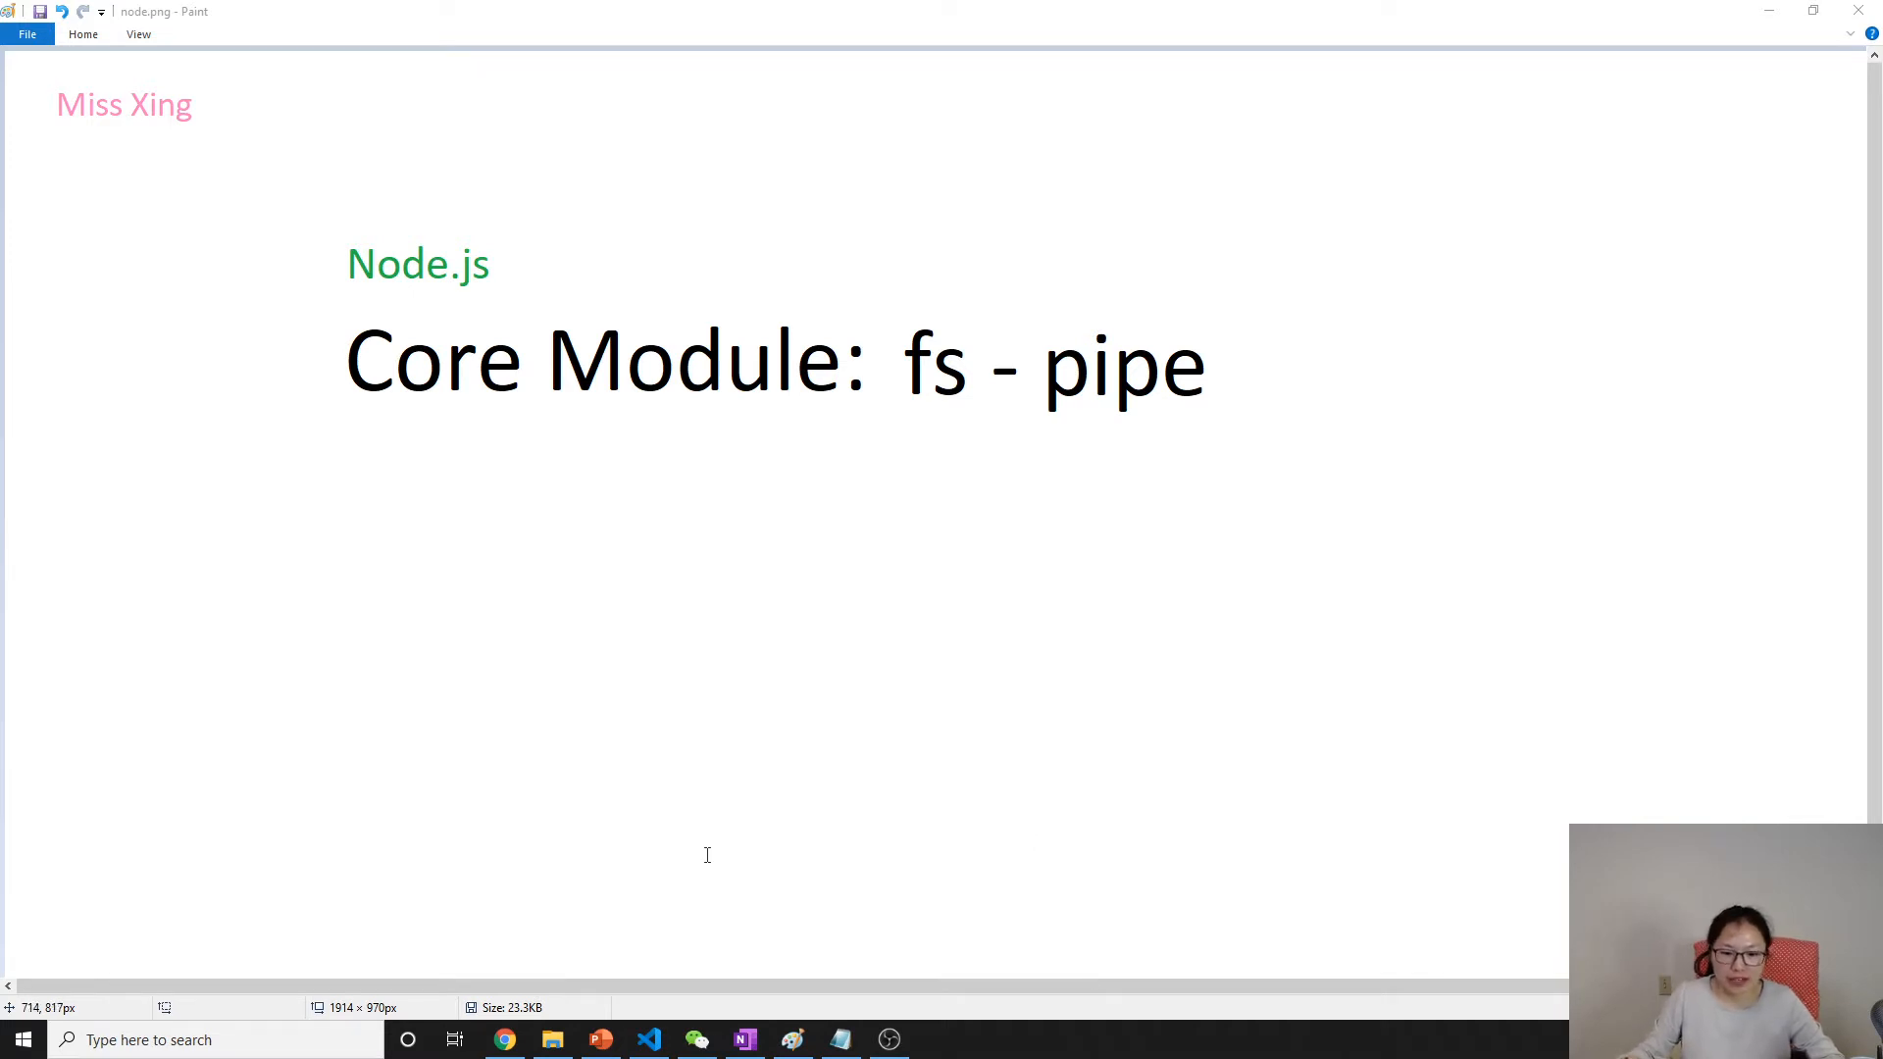
# Switch from the Paint 'Core Module: fs - pipe' slide to app.js in VS Code.
pyautogui.click(649, 1040)
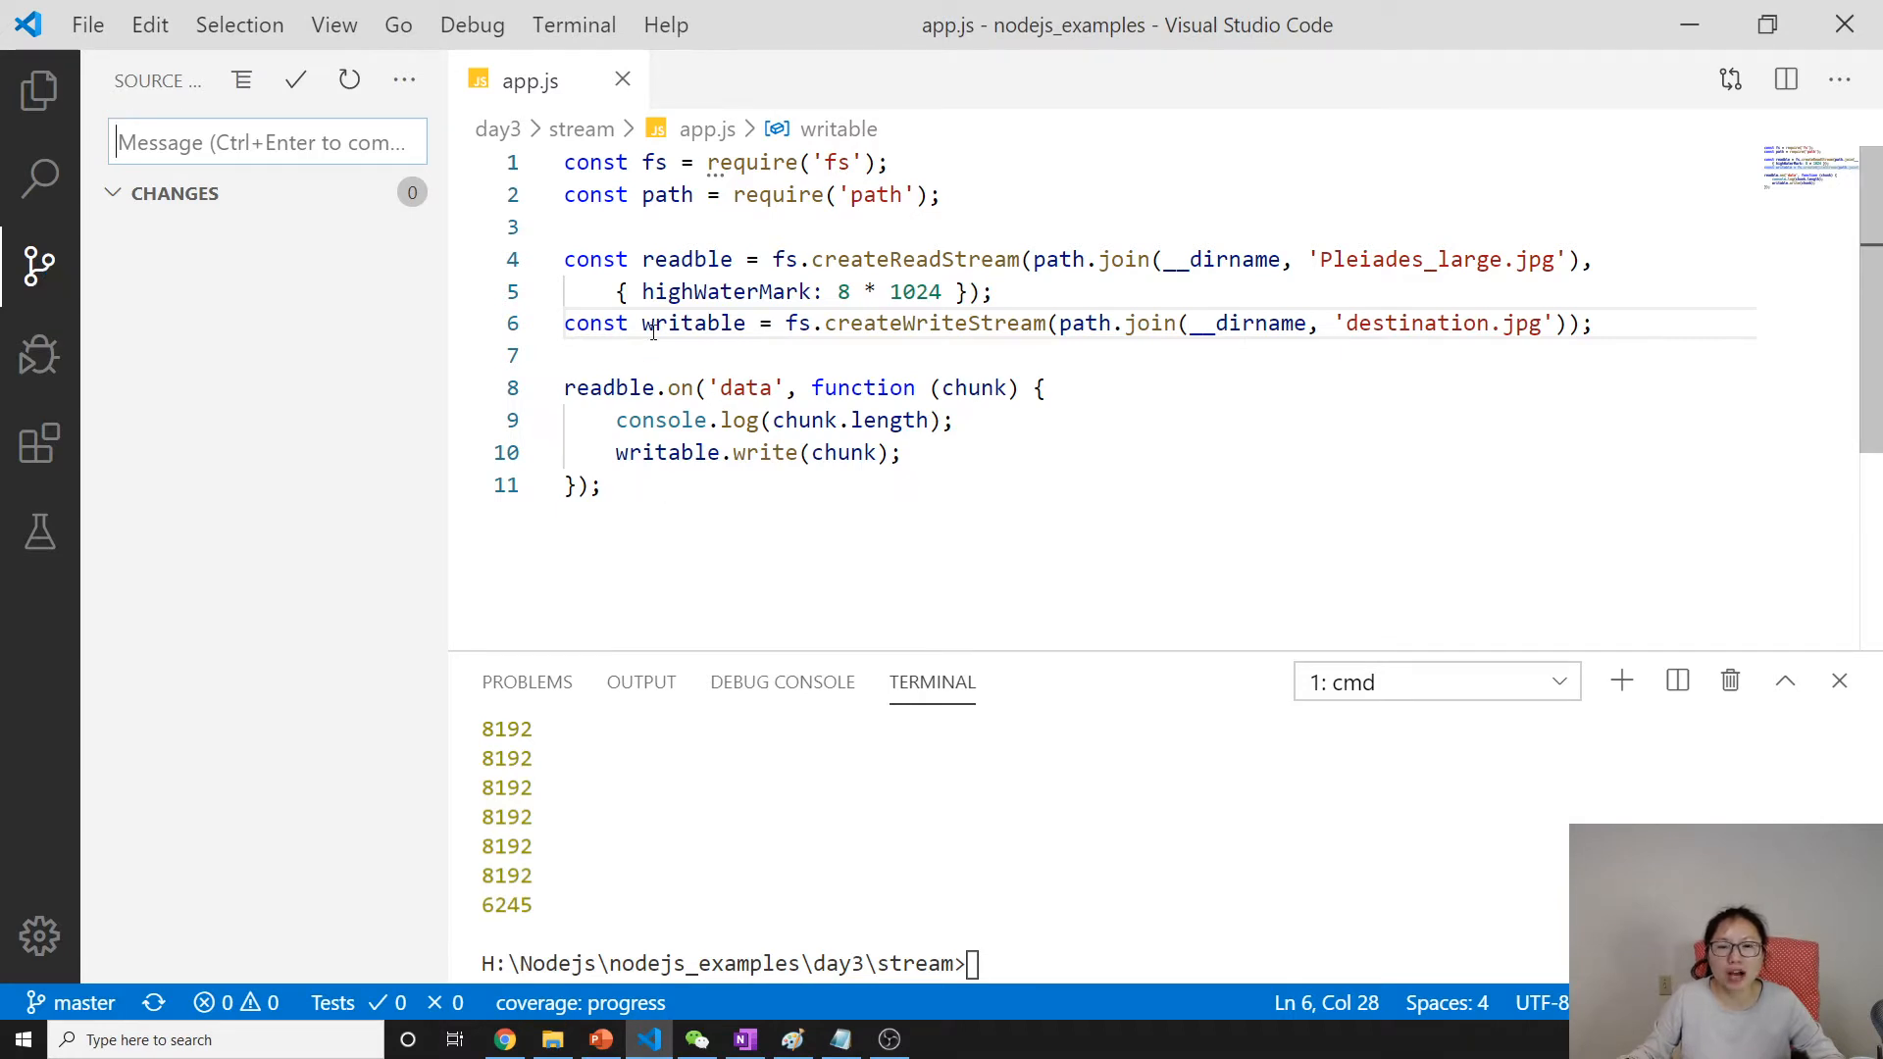
# Highlight the writable stream, chunk-writing line, destination.jpg name and readble handler in app.js.
pyautogui.doubleClick(688, 258)
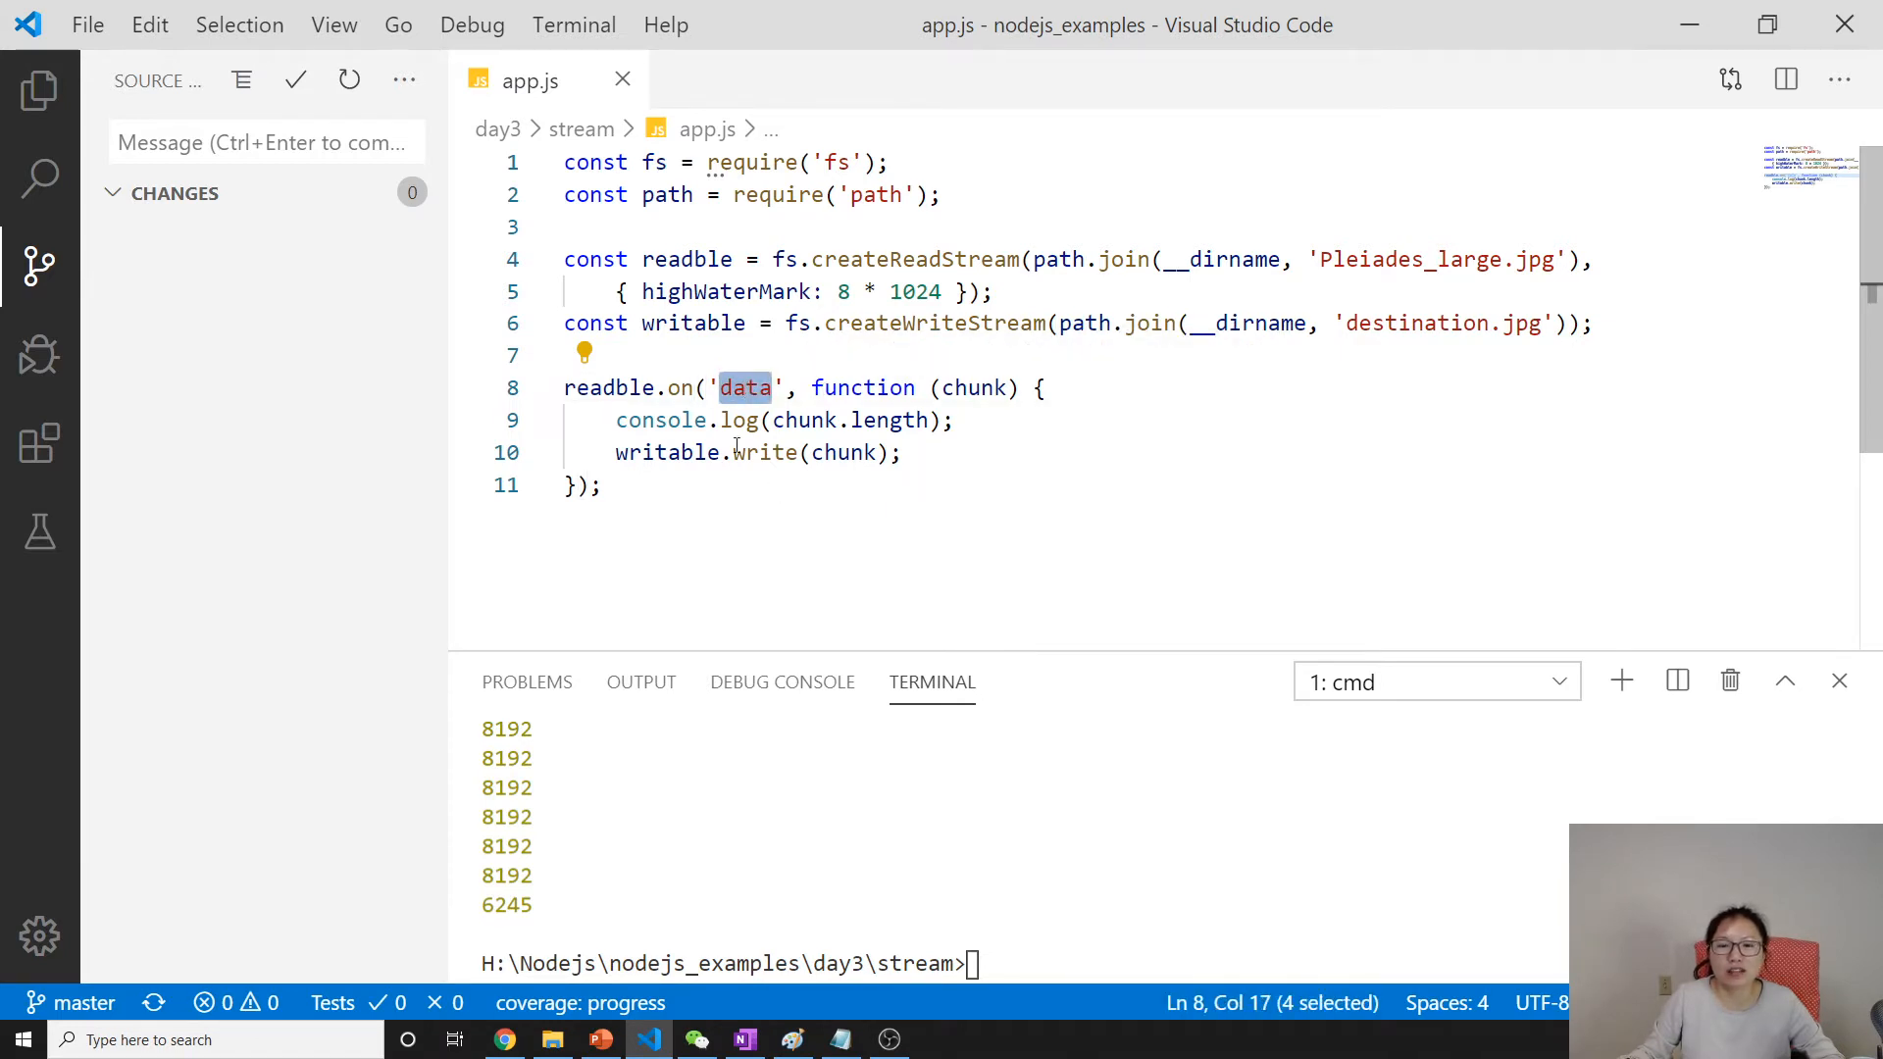
pyautogui.moveTo(616, 453); pyautogui.dragTo(855, 453)
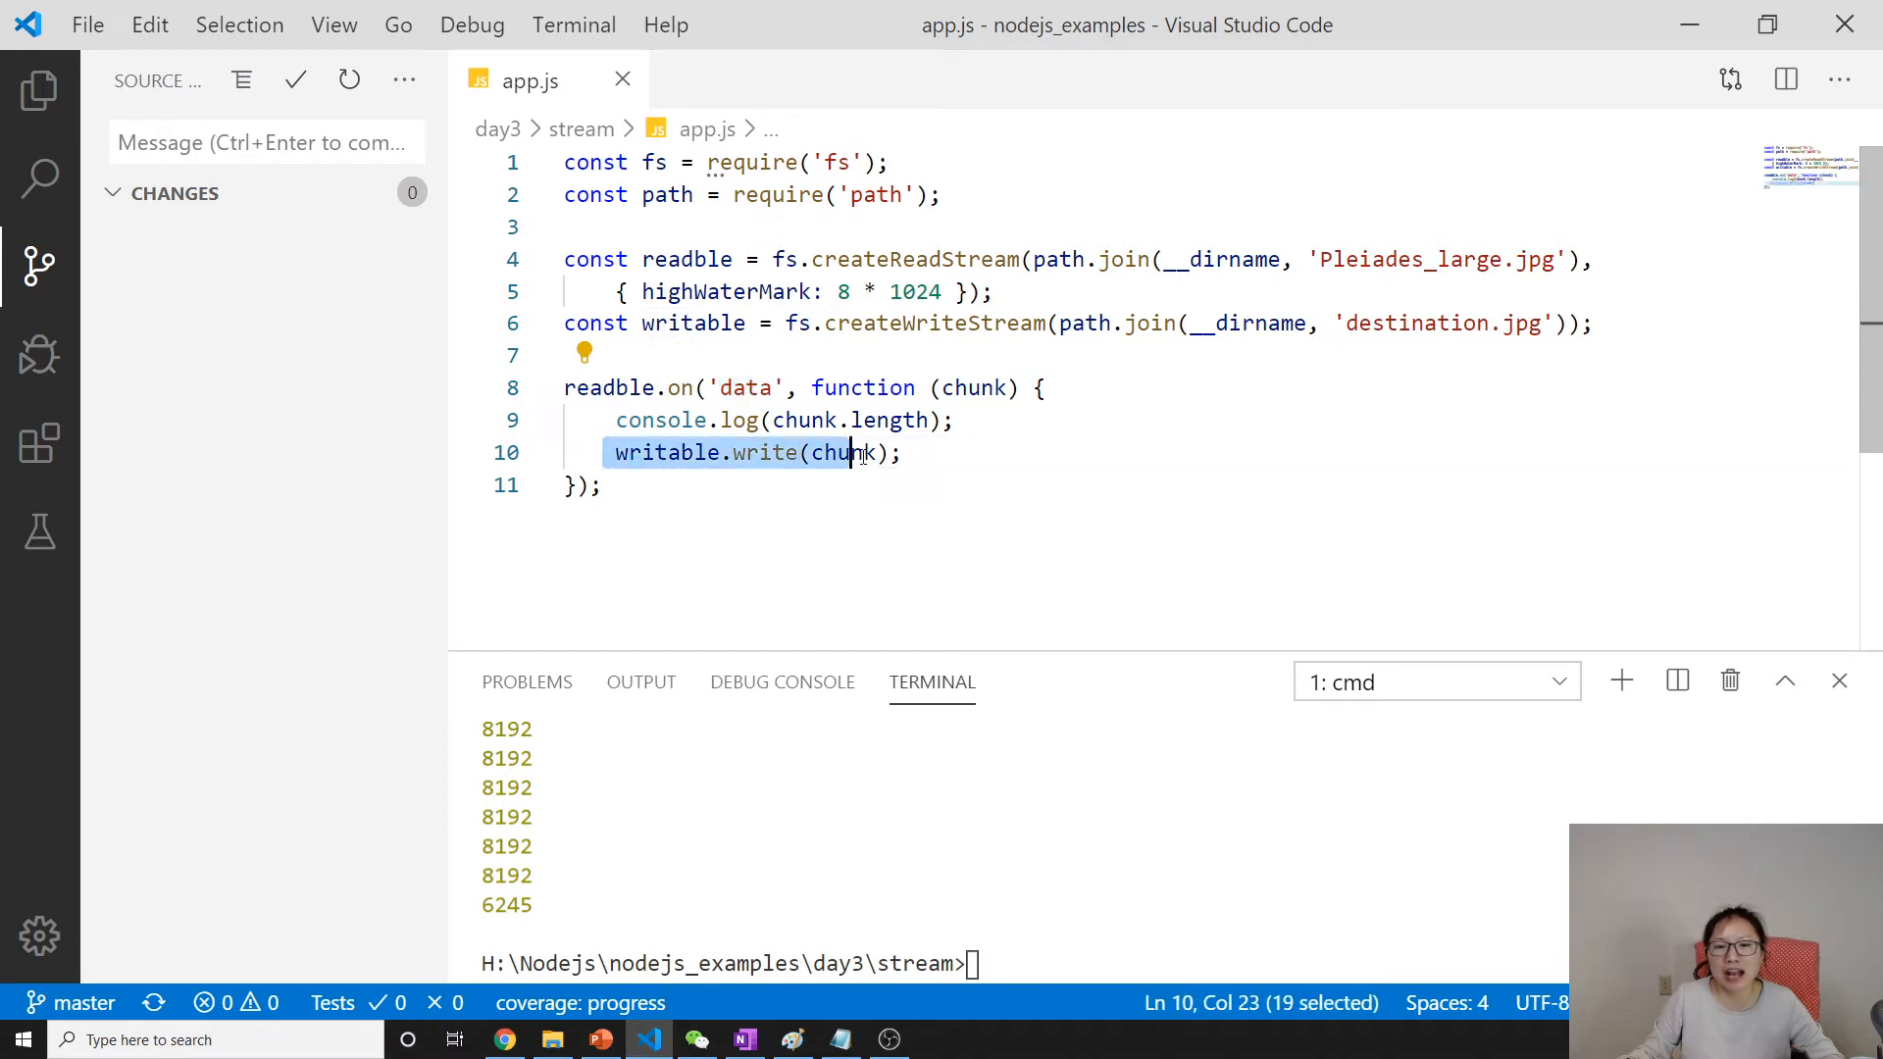
pyautogui.doubleClick(1440, 323)
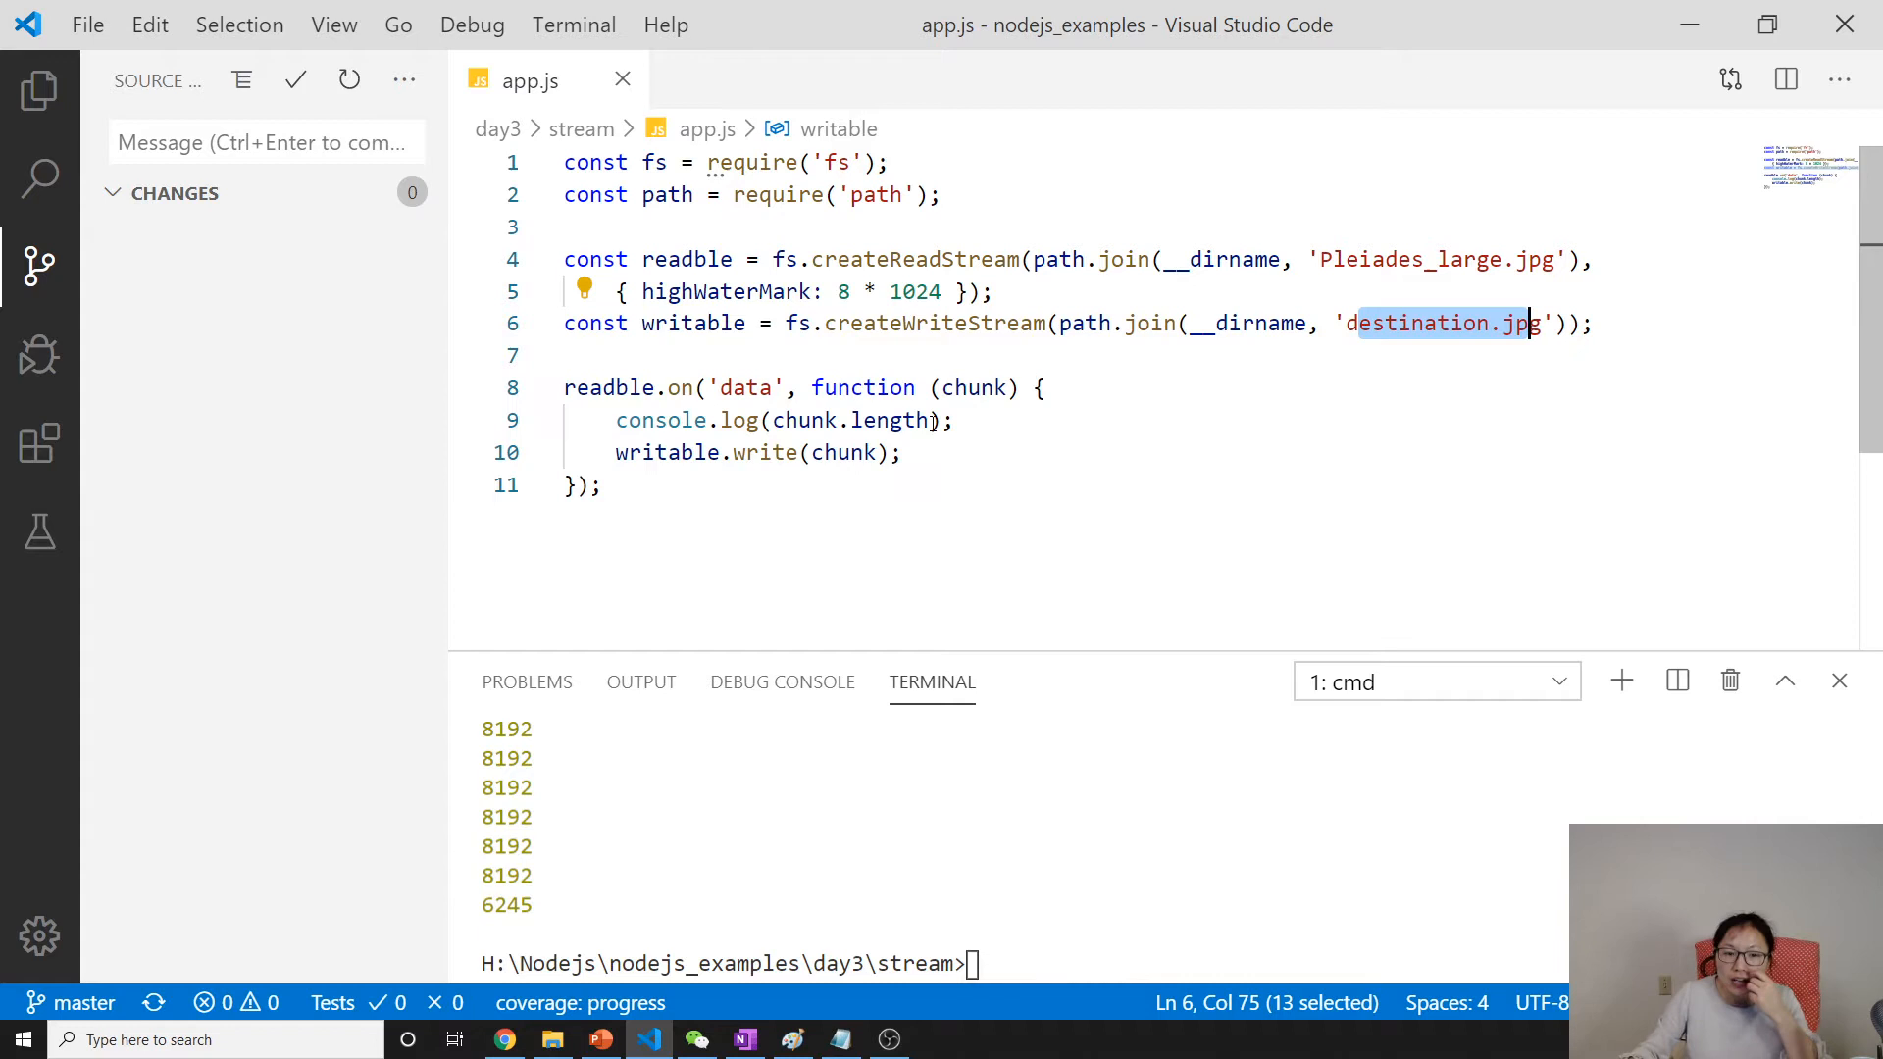
pyautogui.doubleClick(609, 386)
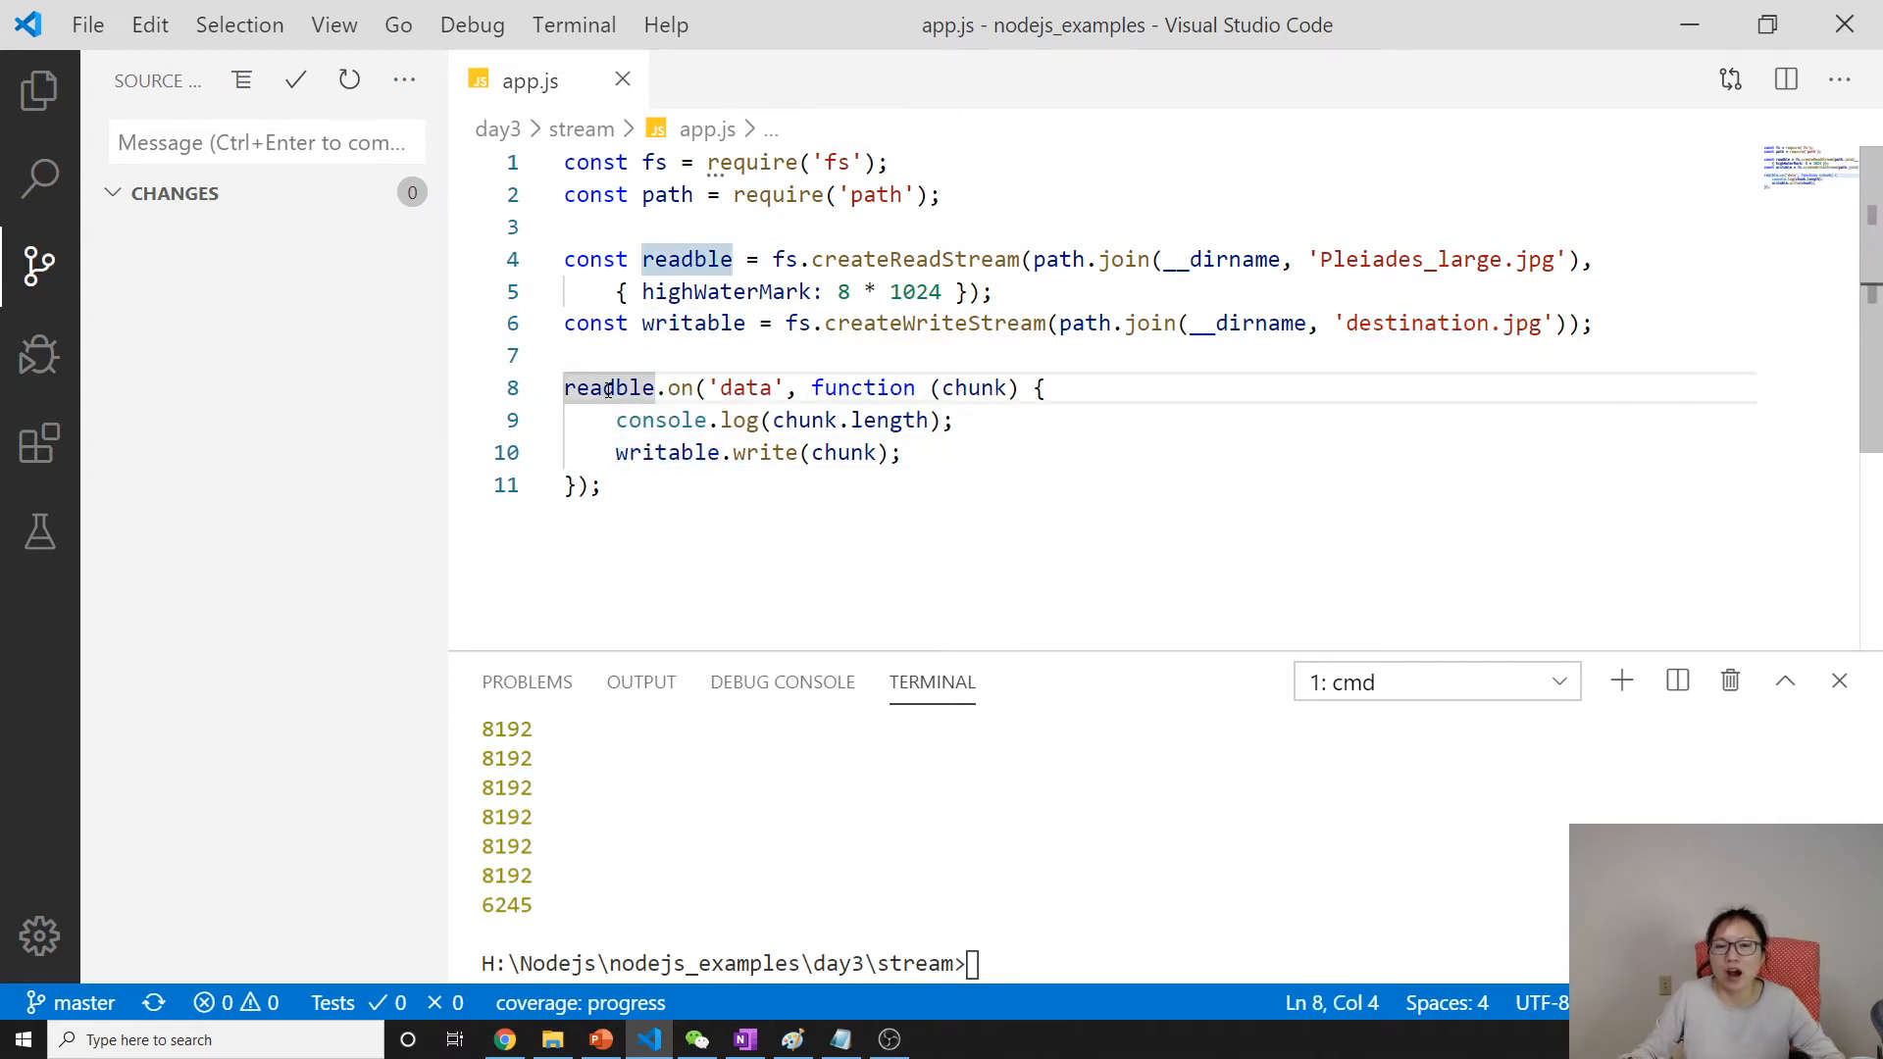
pyautogui.doubleClick(664, 453)
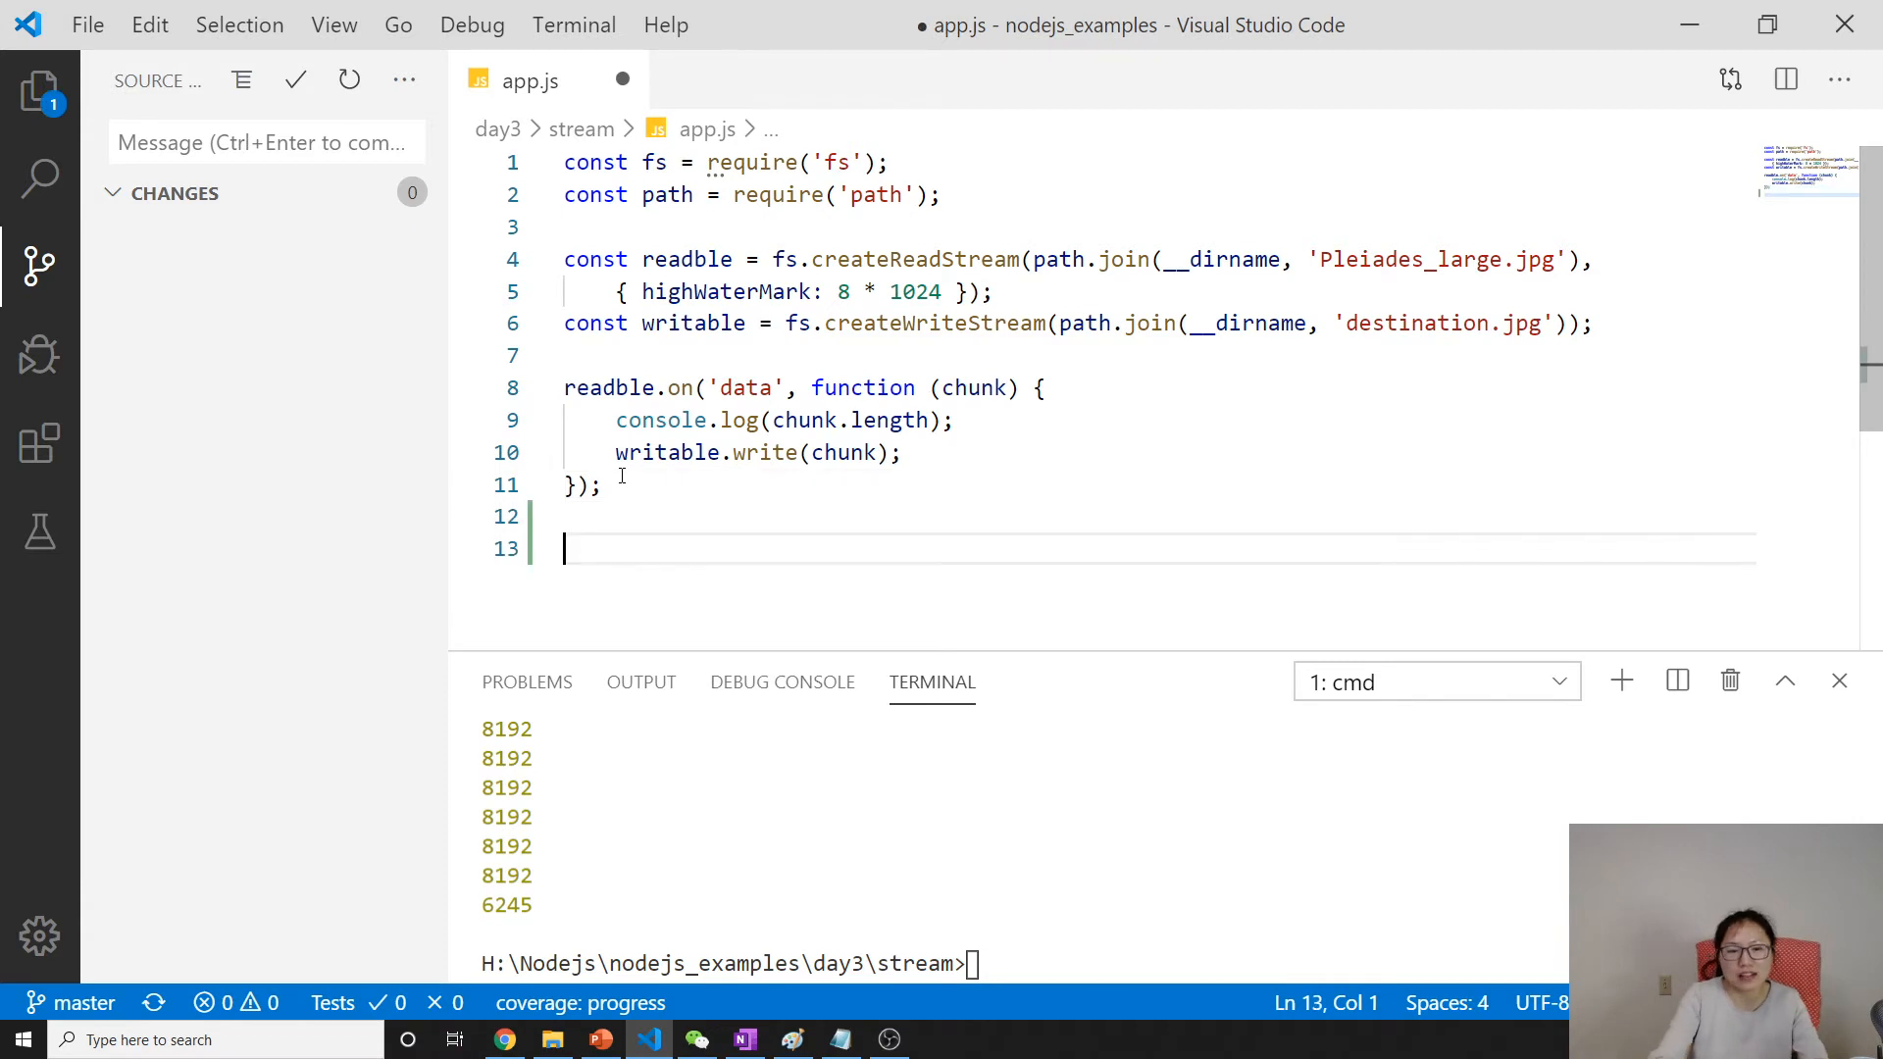
# Add readble.pipe(writable); and comment out the old 'data' handler with Ctrl+/.
pyautogui.write('readable.pipe(')
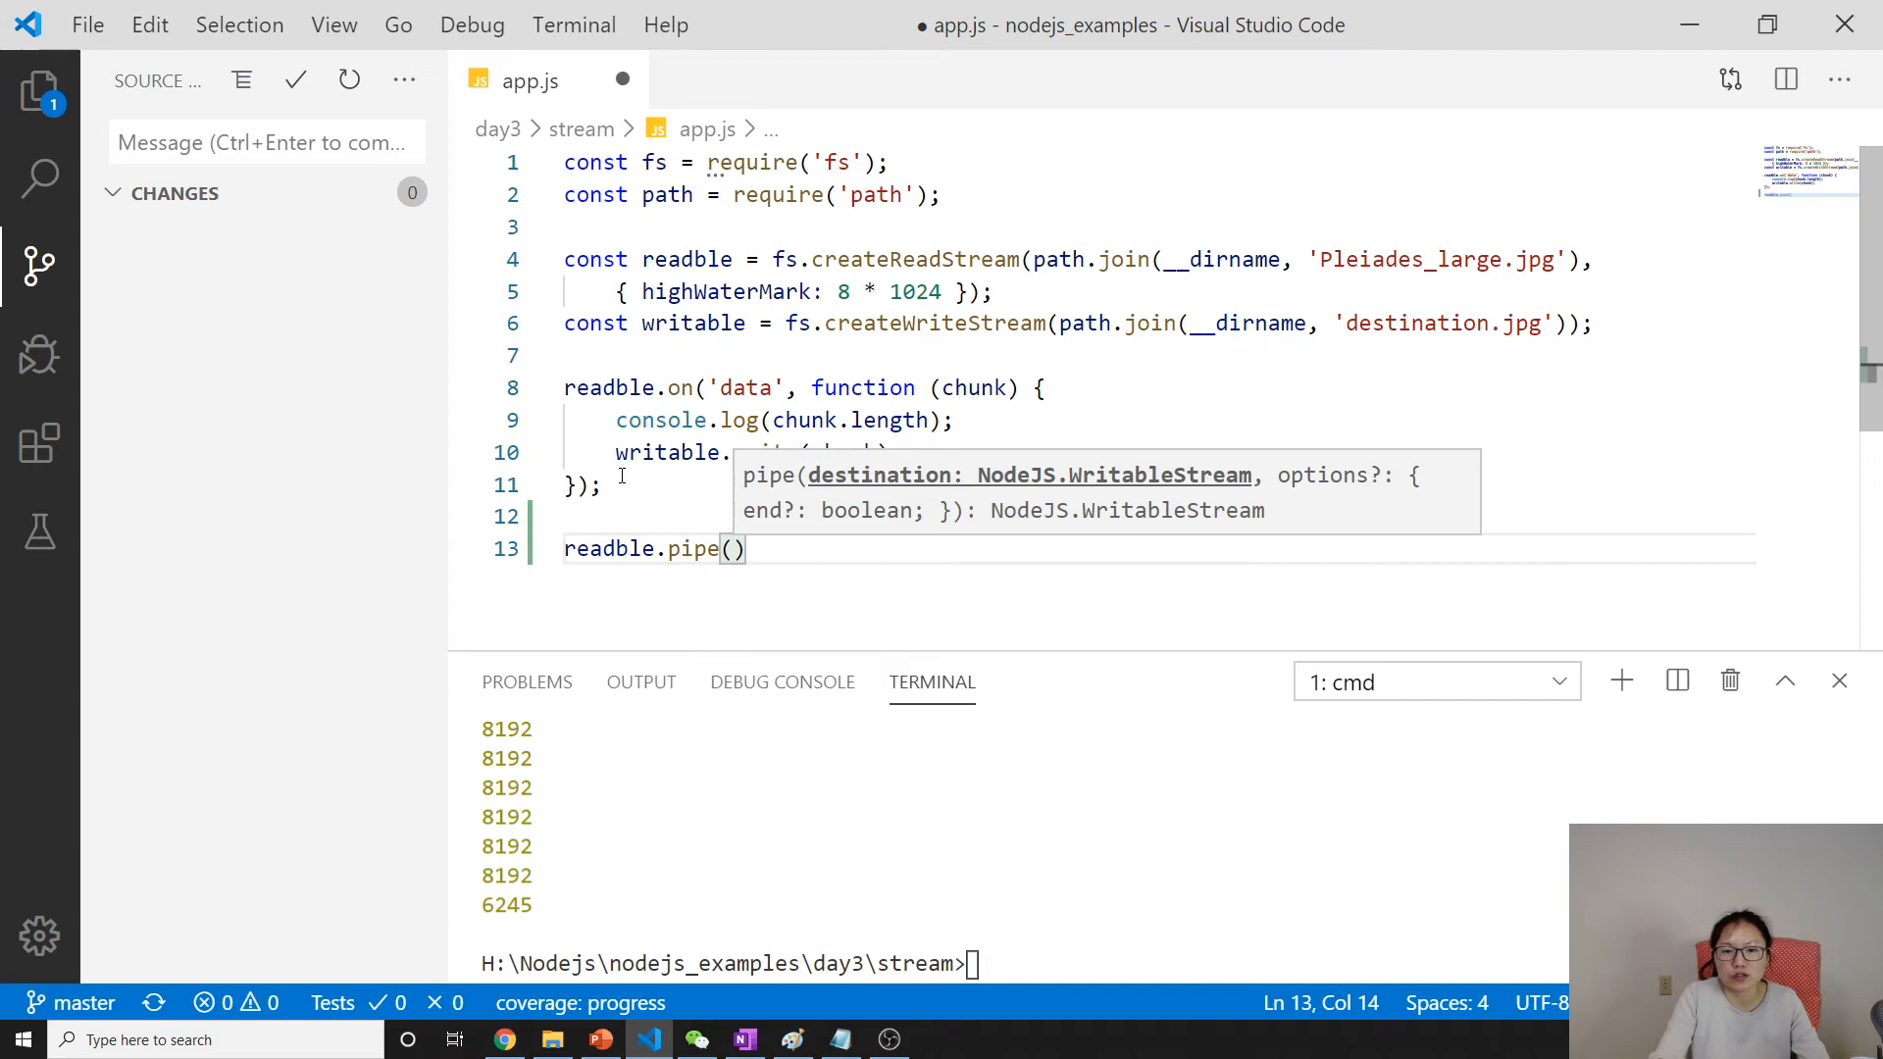
pyautogui.write('writable')
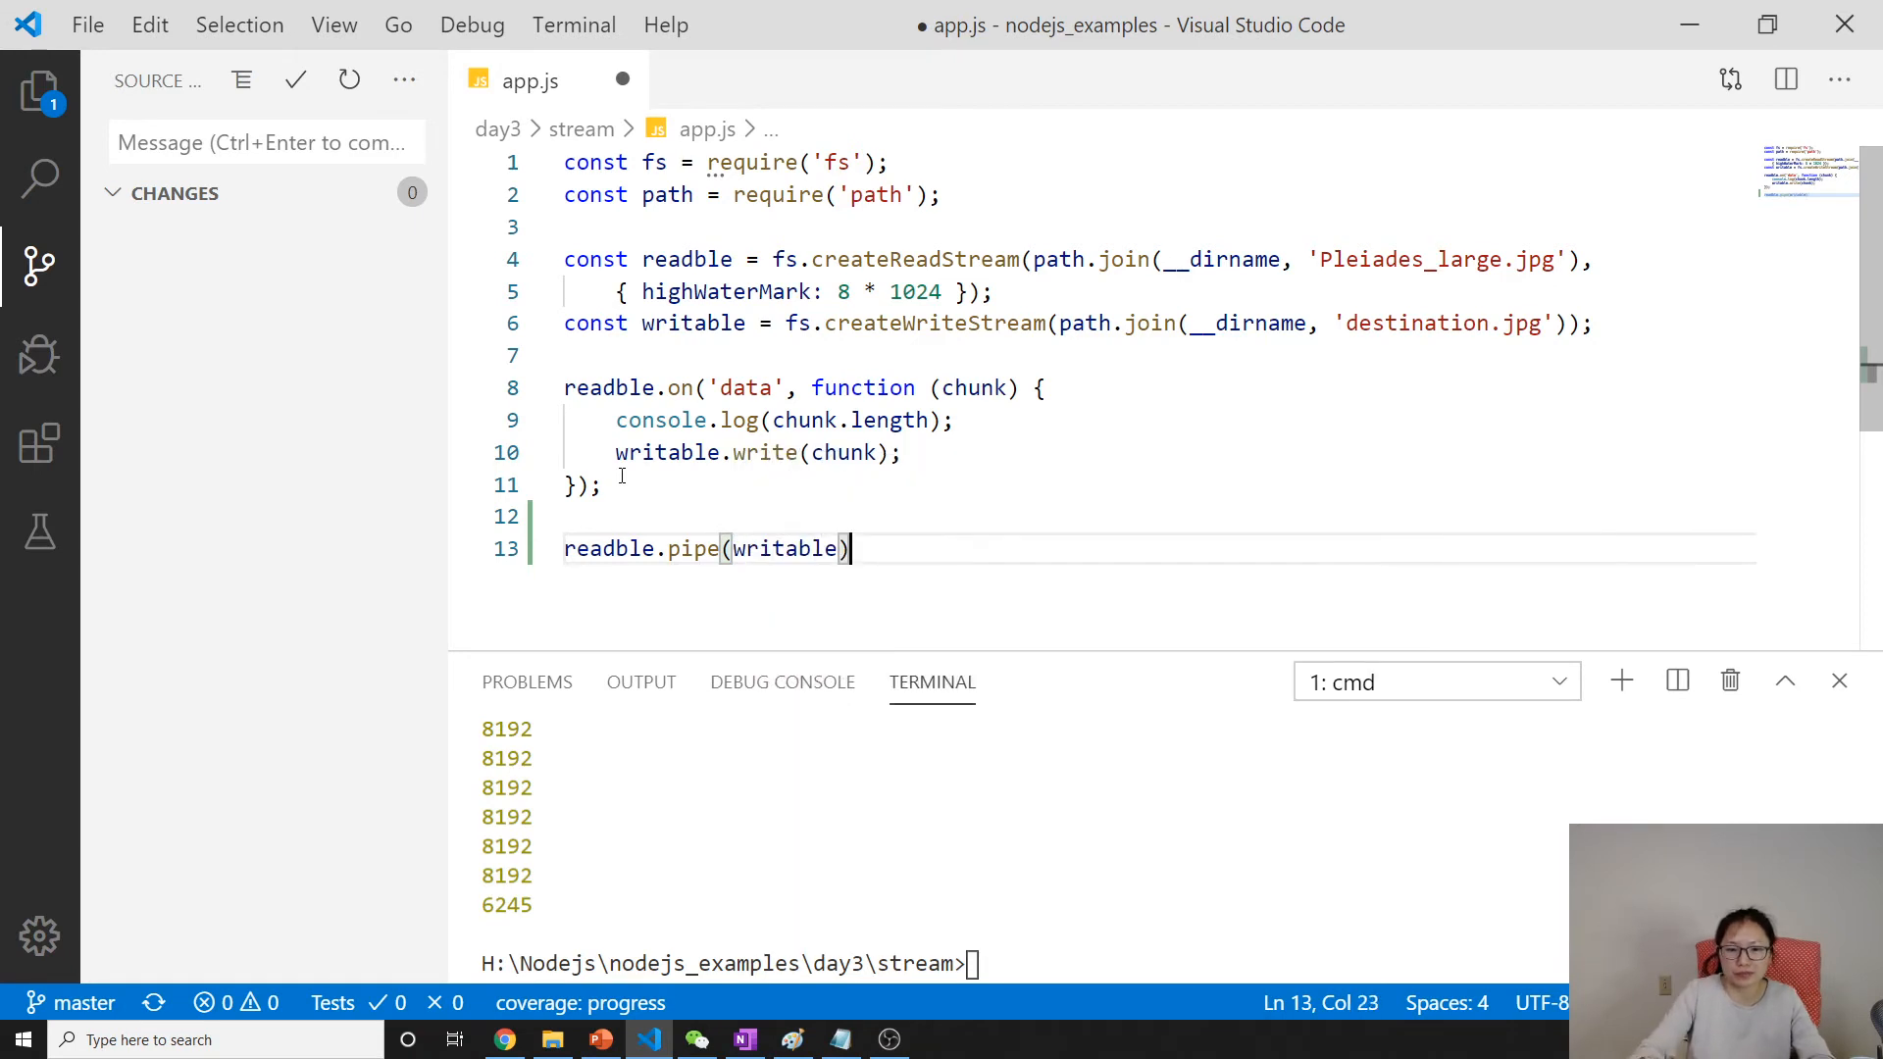
pyautogui.write(';')
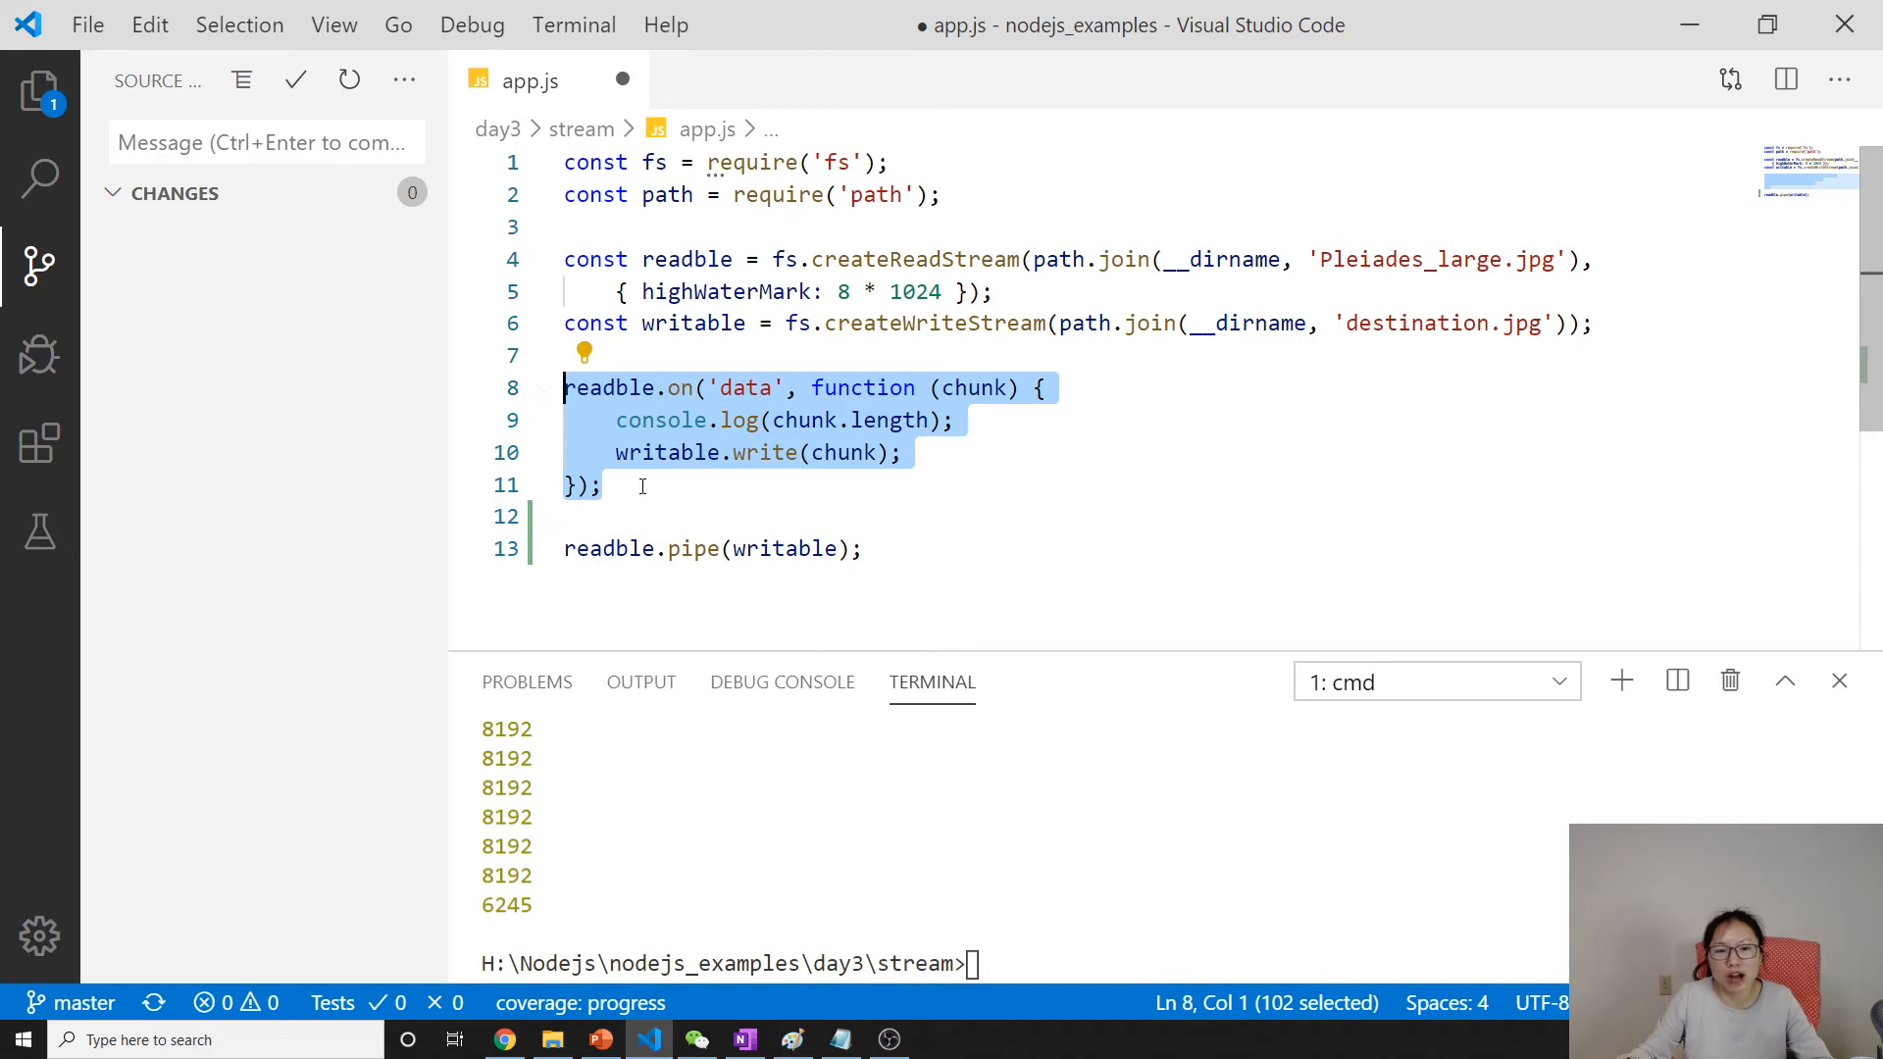
pyautogui.press('Ctrl+/')
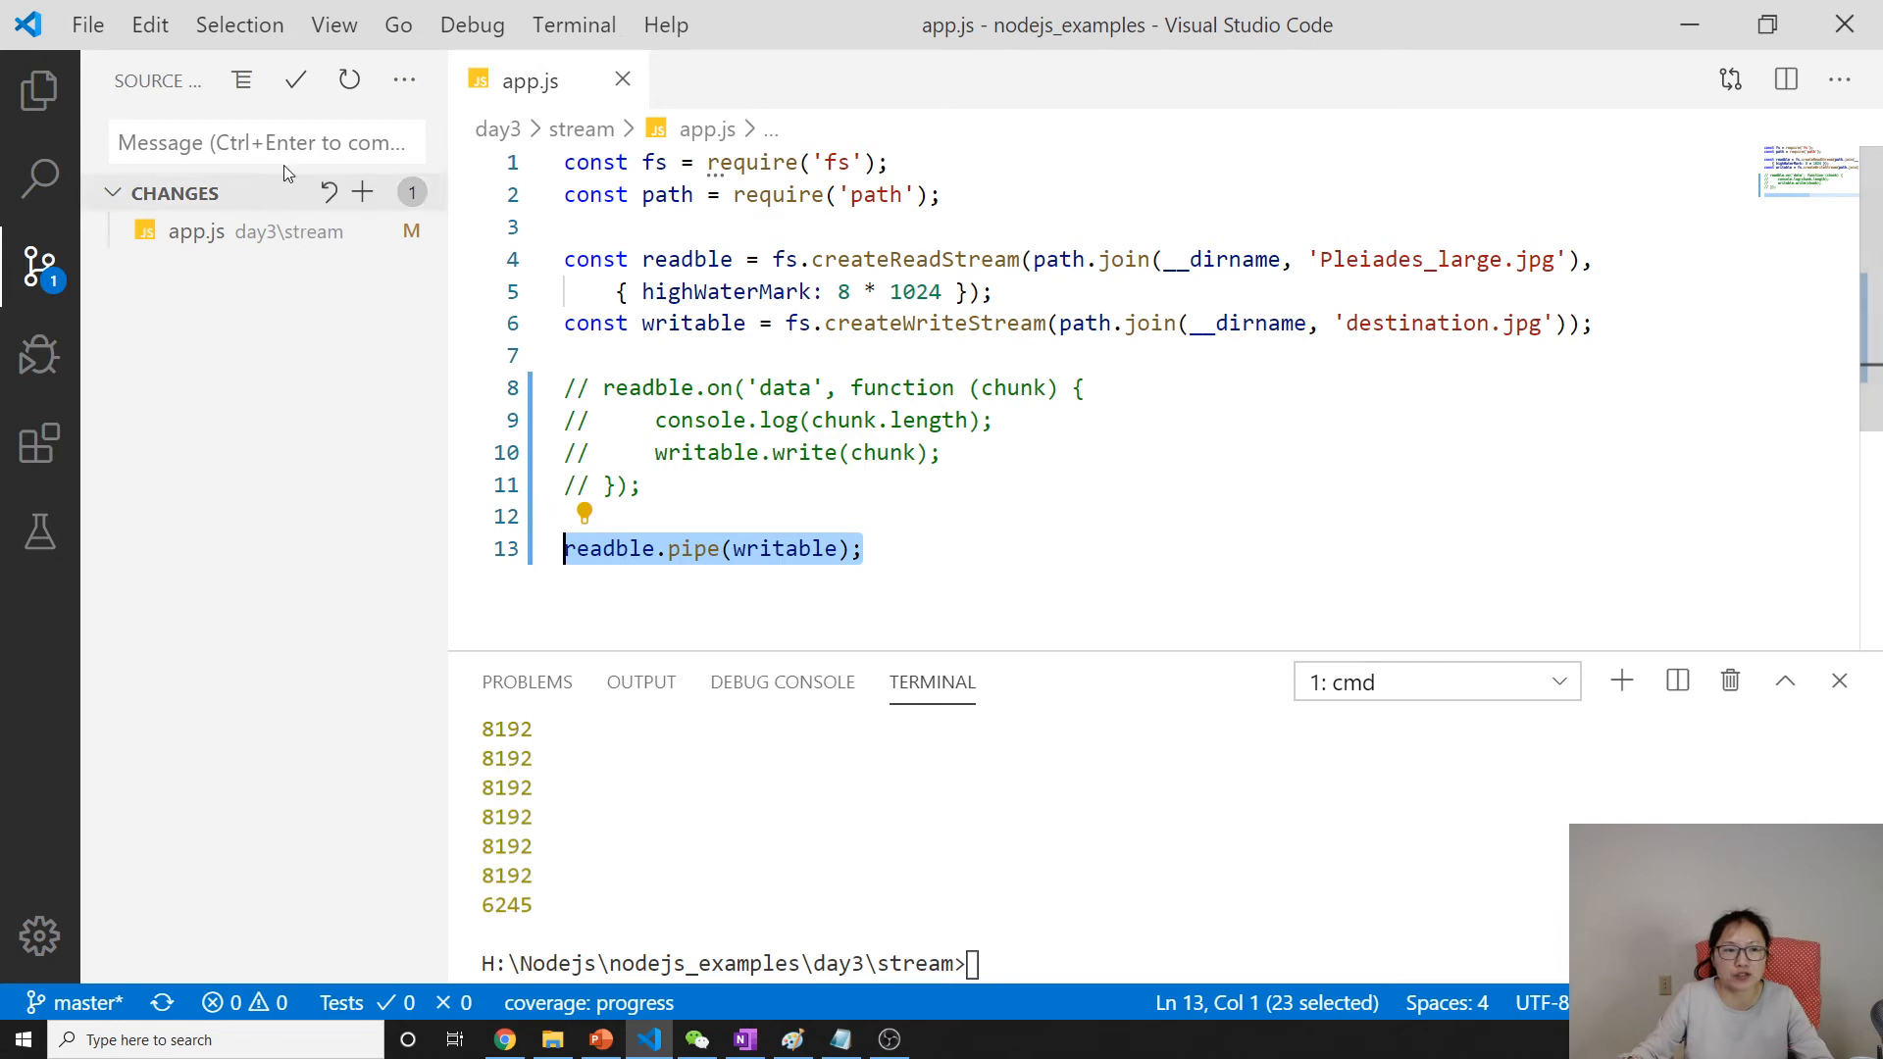
# Show the Explorer, highlight the pipe call, and run node app.js in the terminal.
pyautogui.click(39, 89)
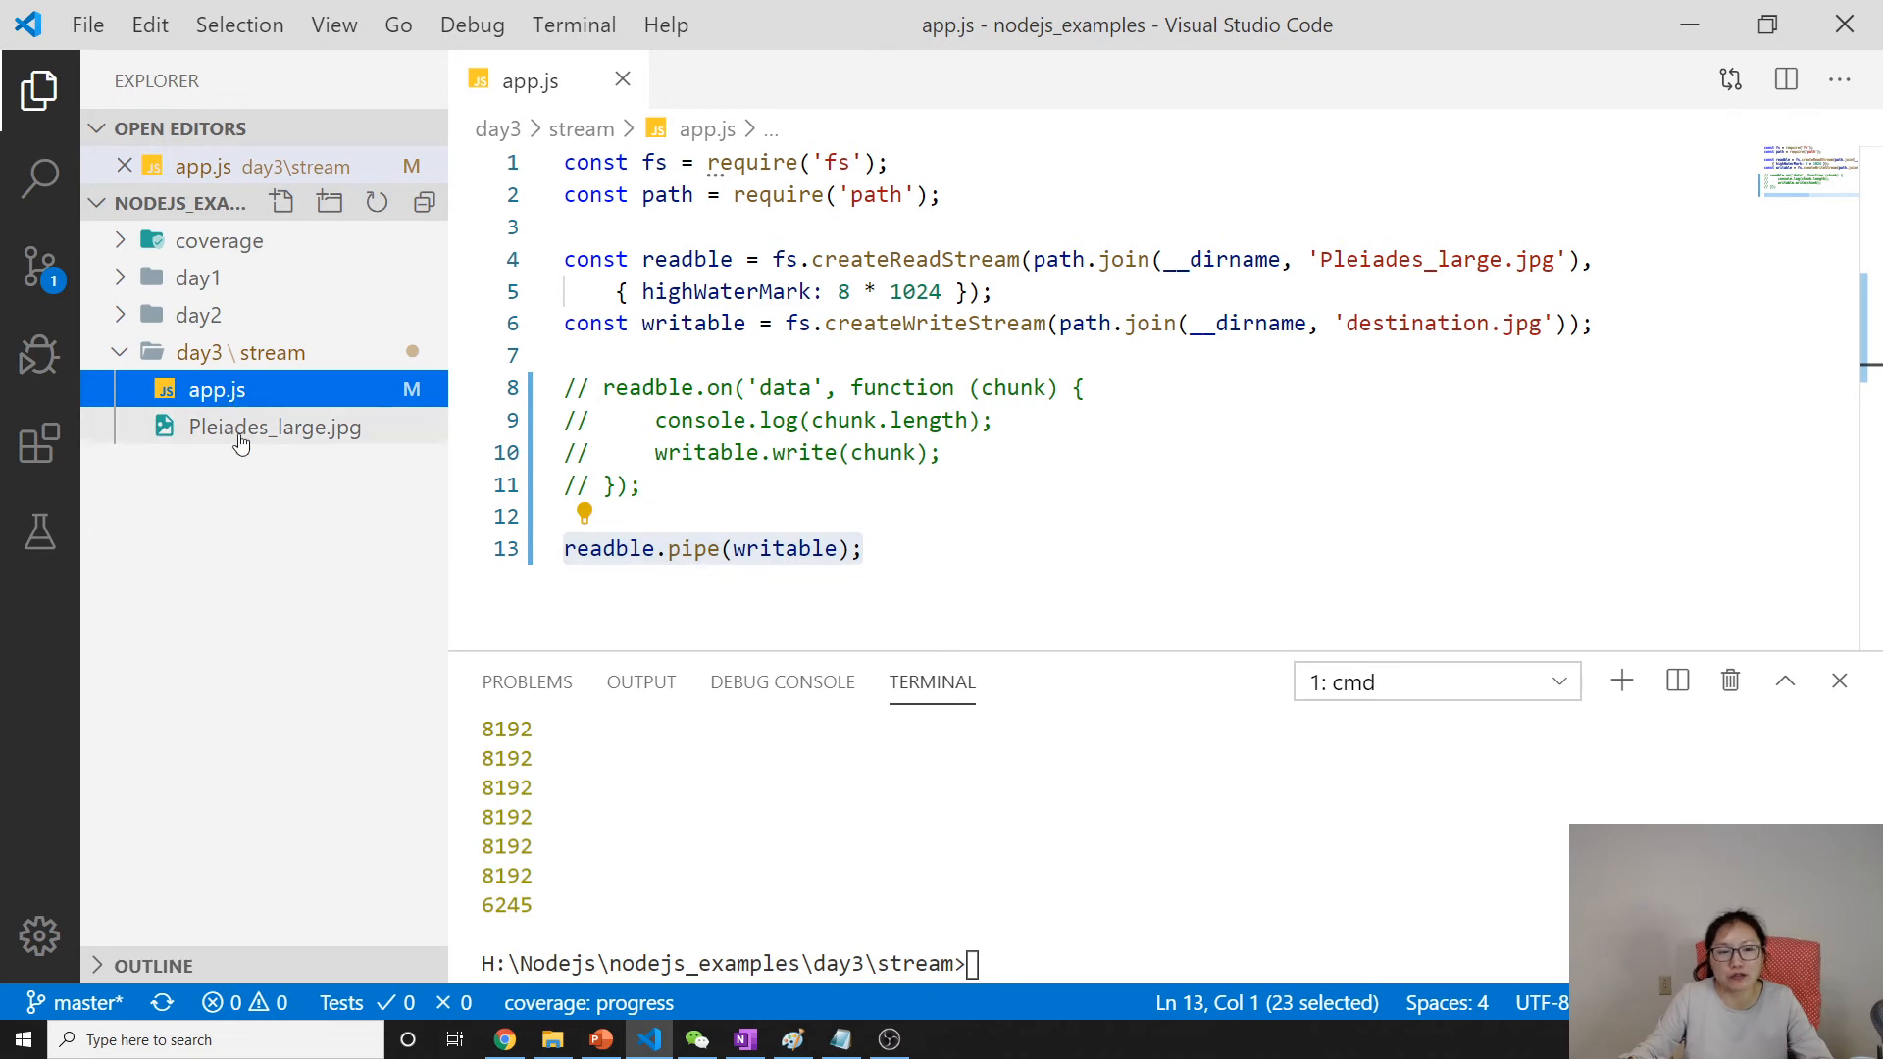
pyautogui.doubleClick(691, 547)
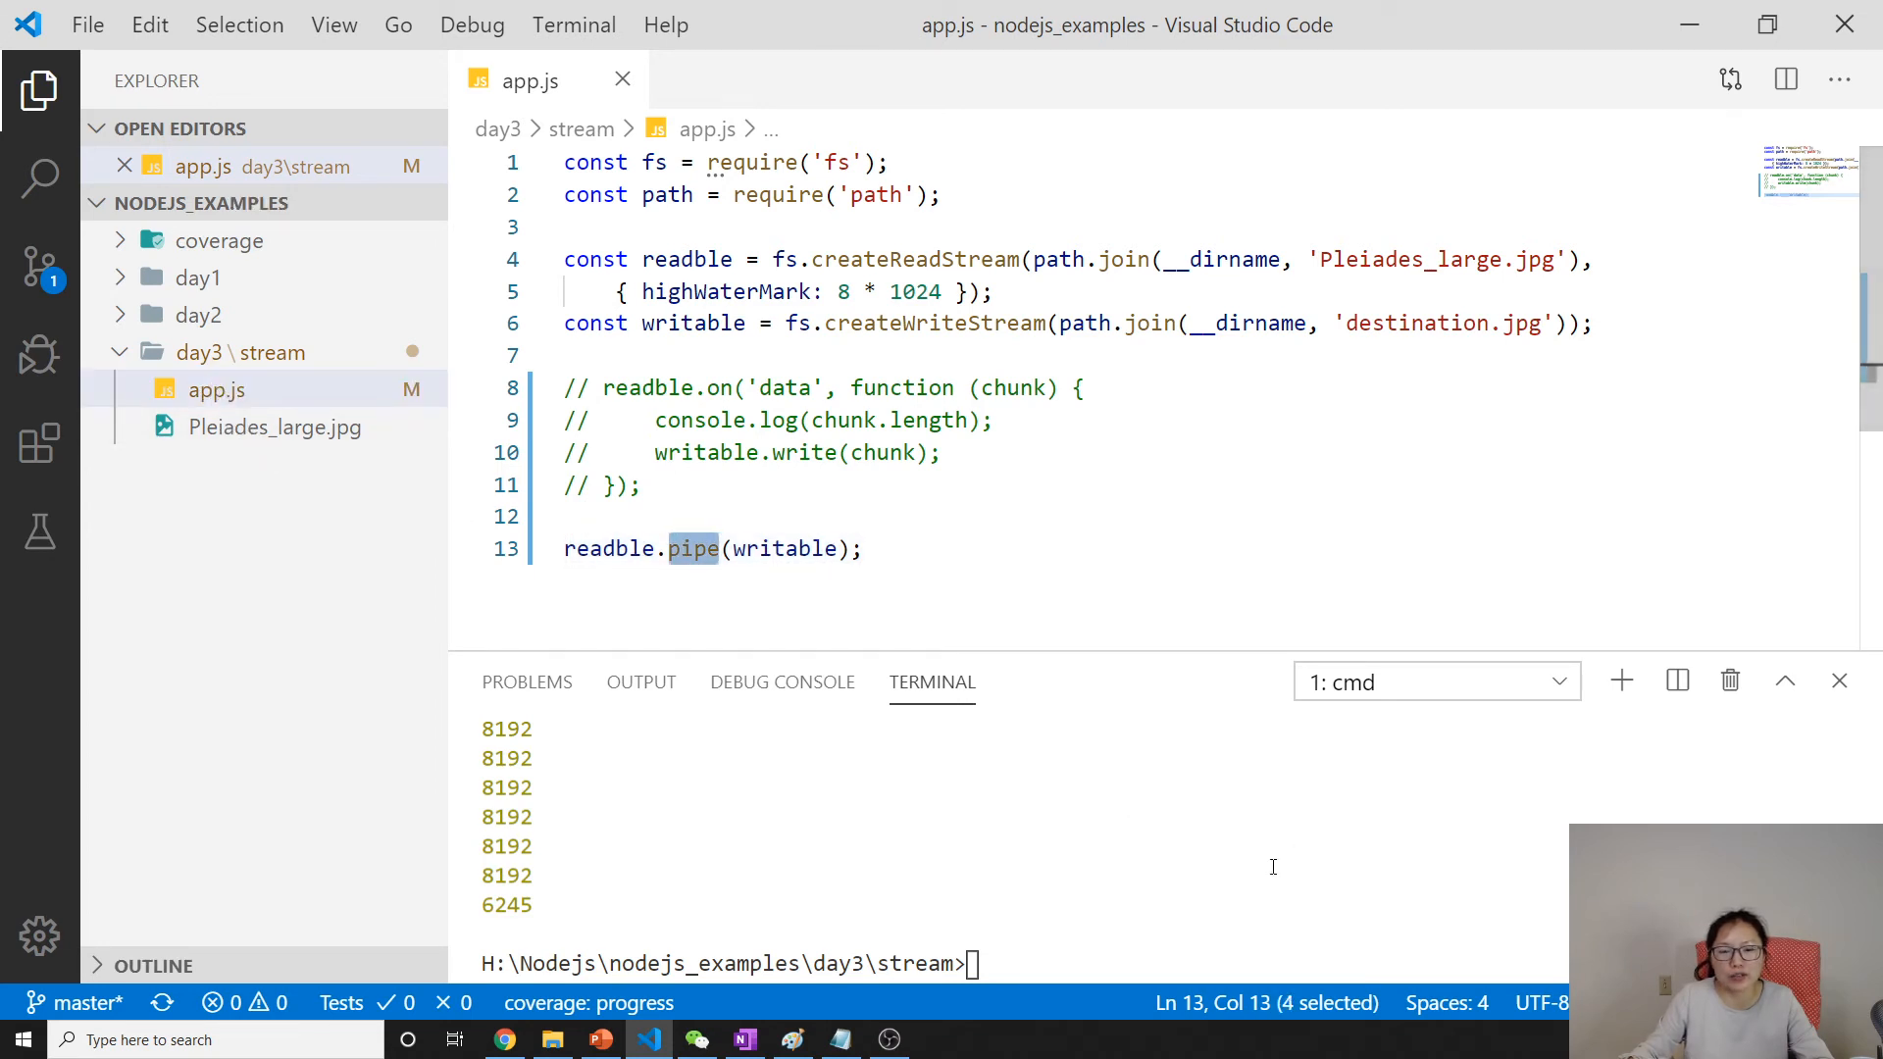
pyautogui.write('node app.js')
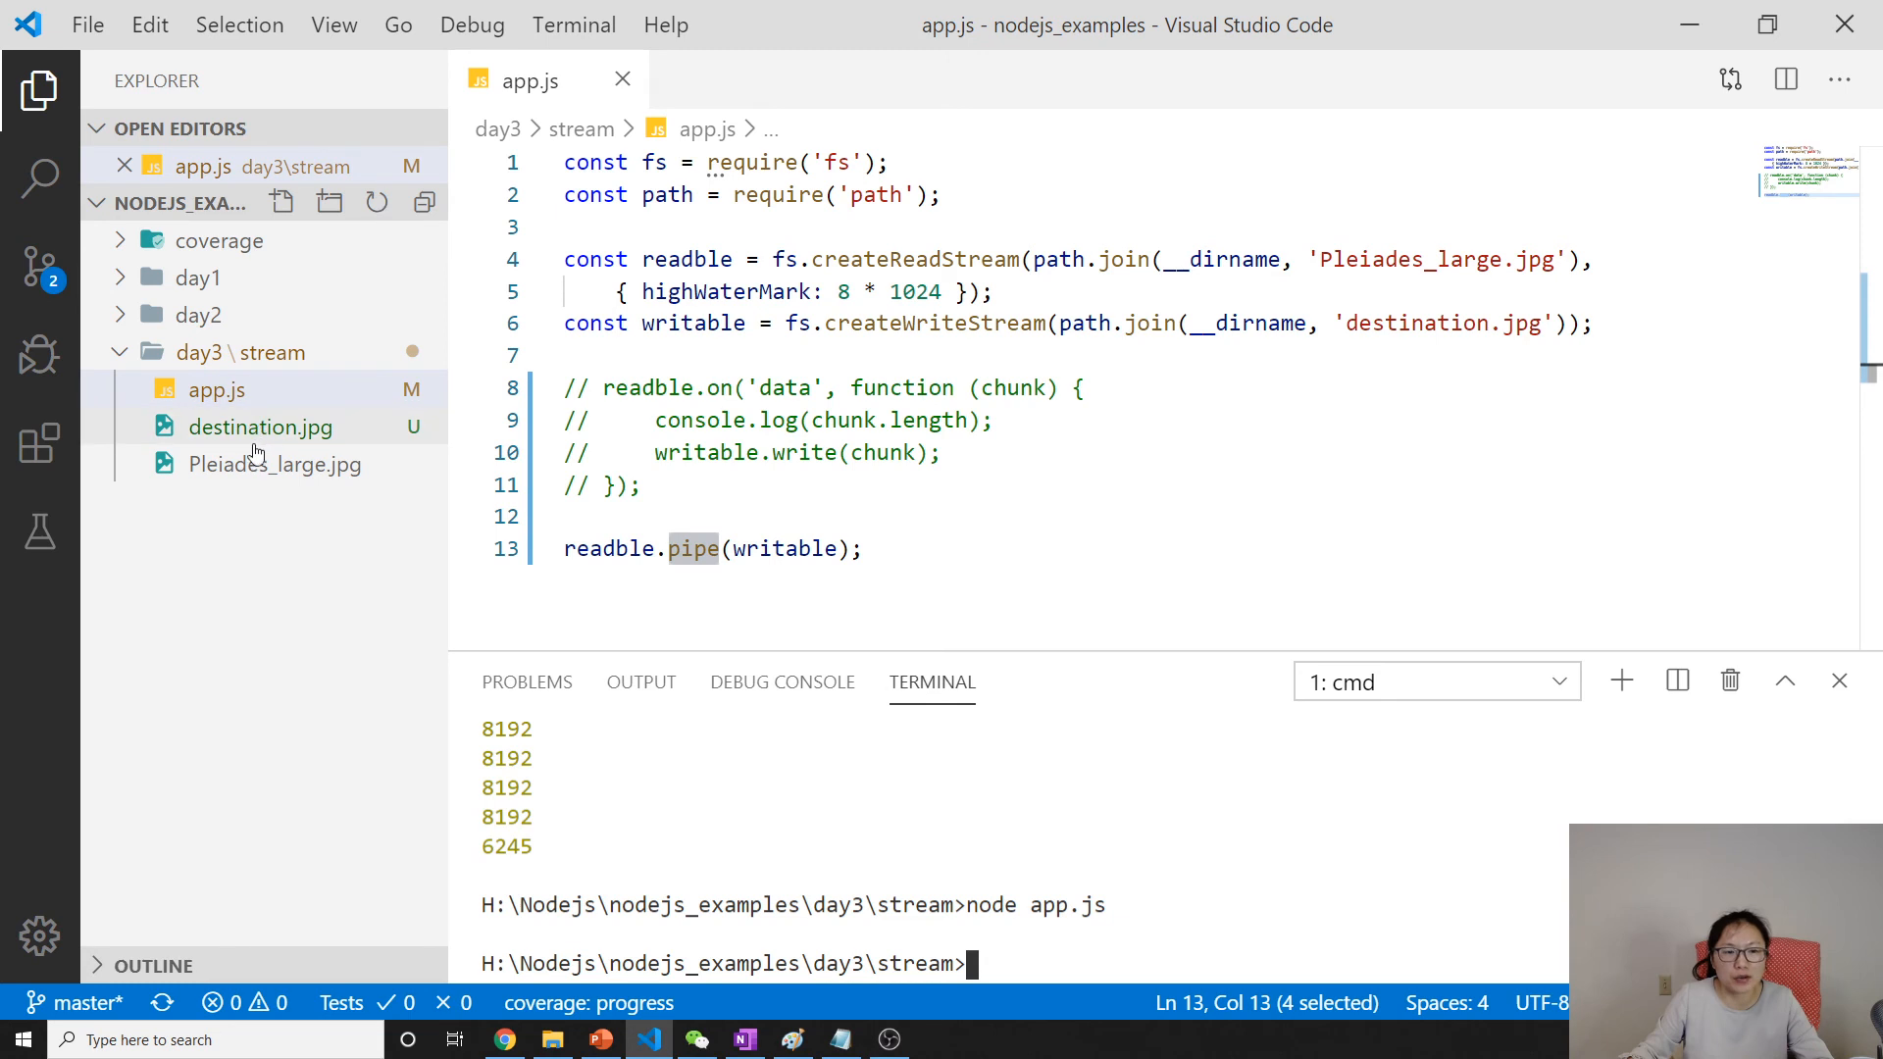
pyautogui.doubleClick(259, 427)
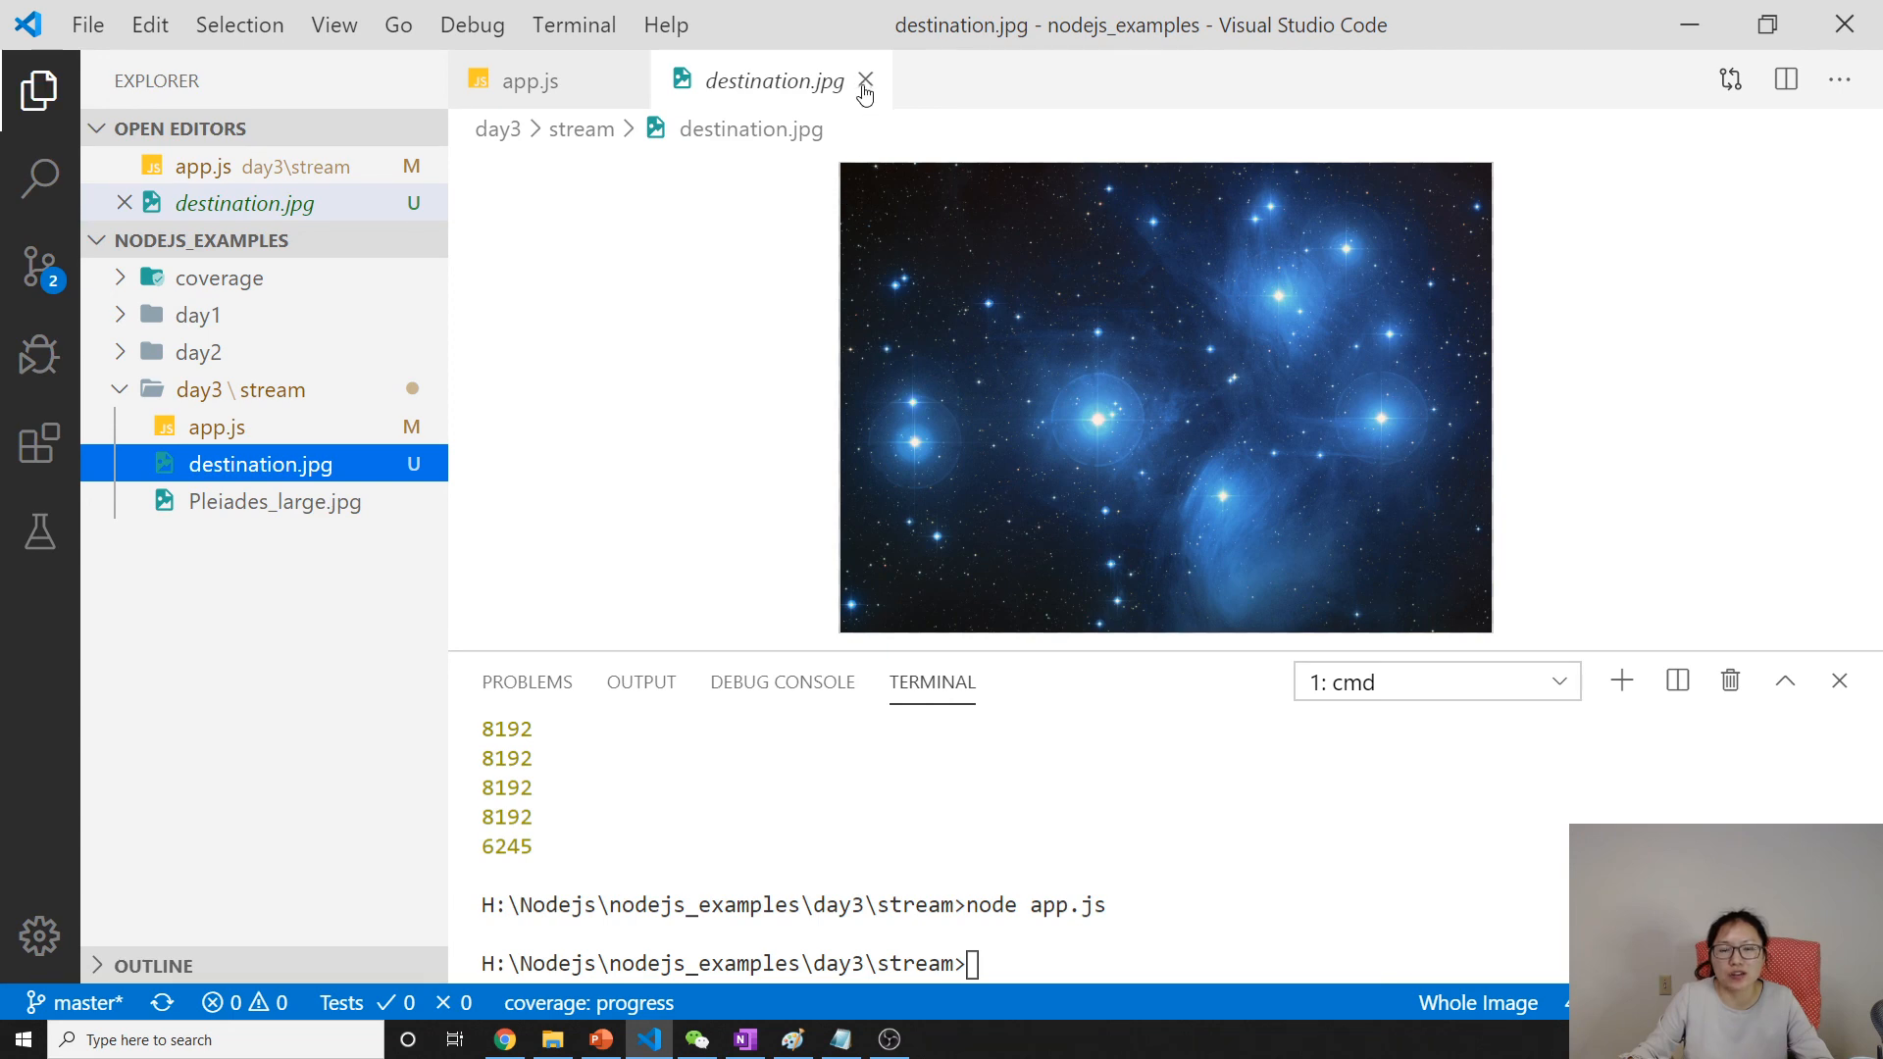
pyautogui.click(862, 80)
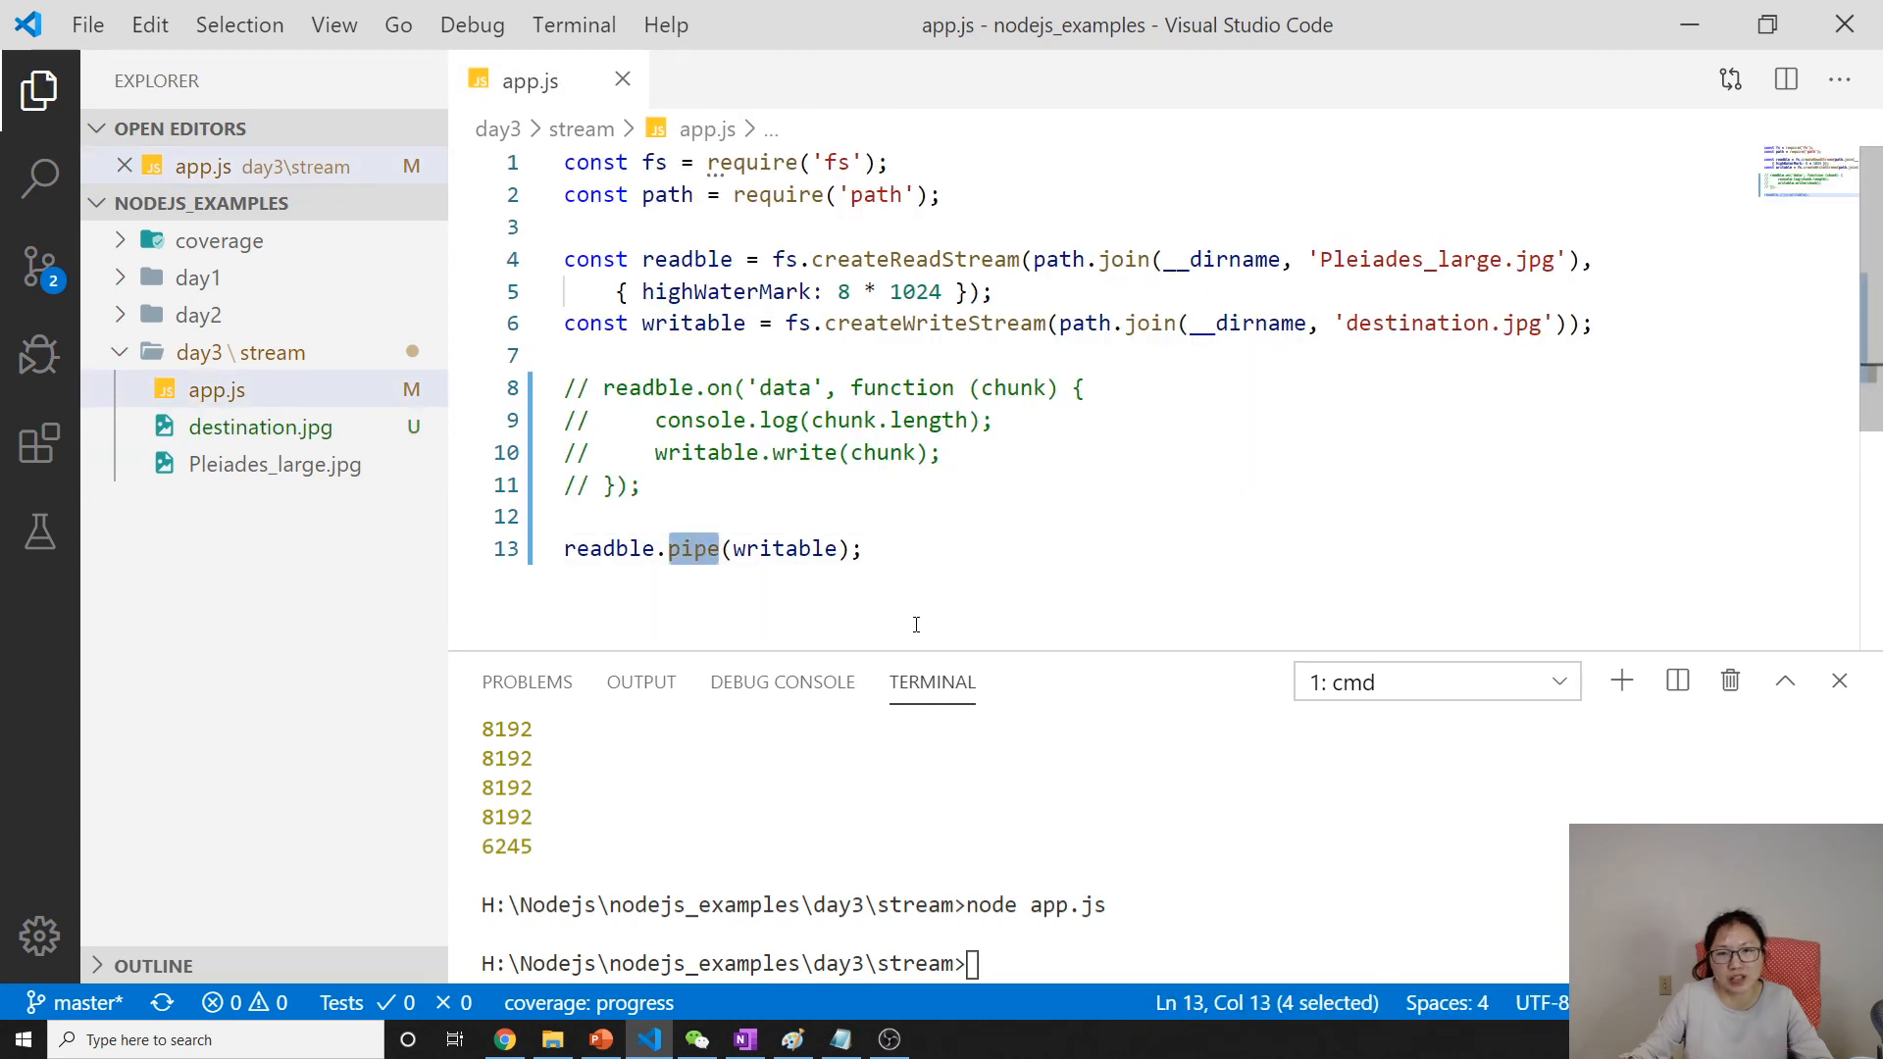
pyautogui.moveTo(915, 589)
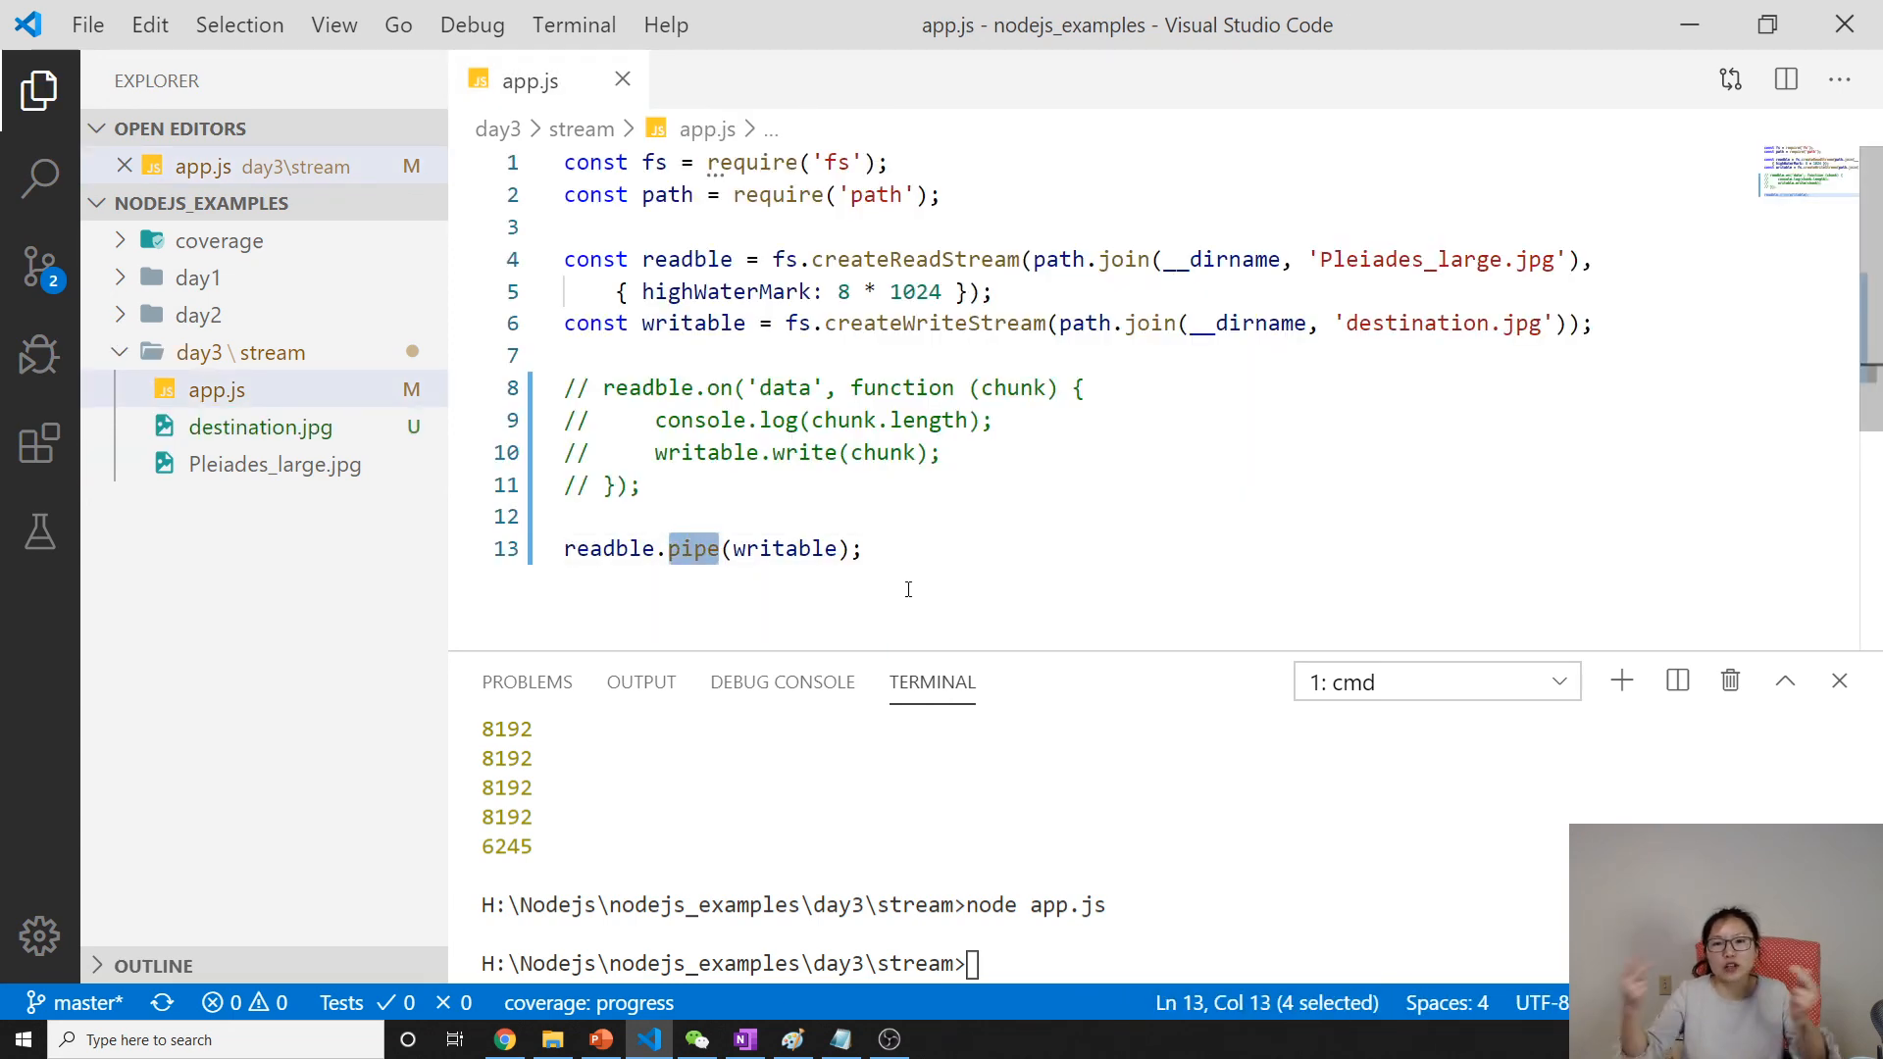